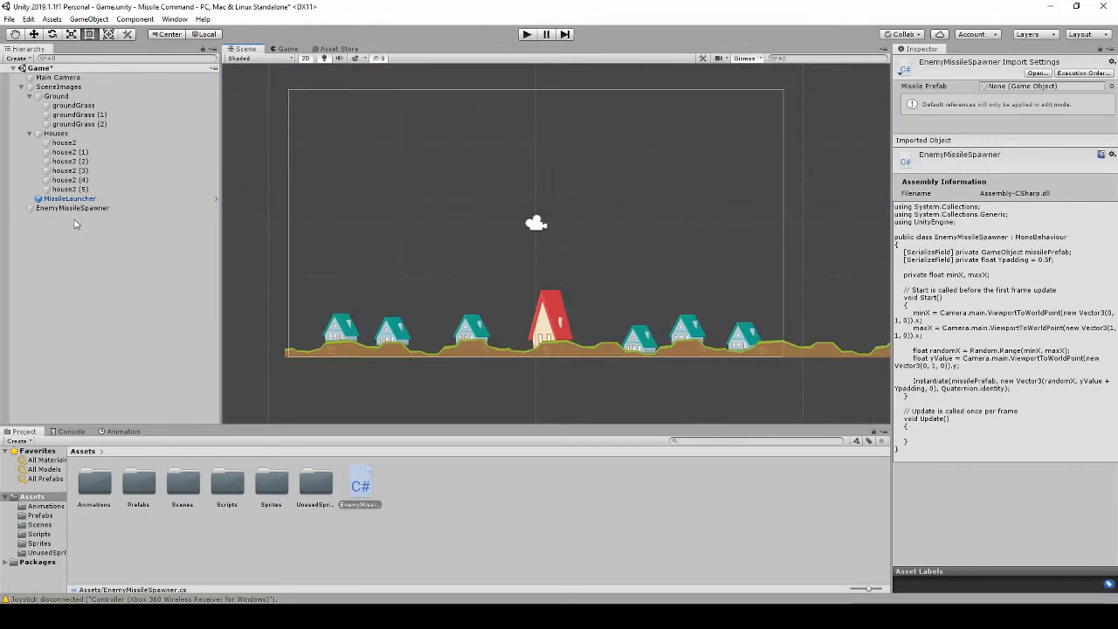
pyautogui.moveTo(104, 232)
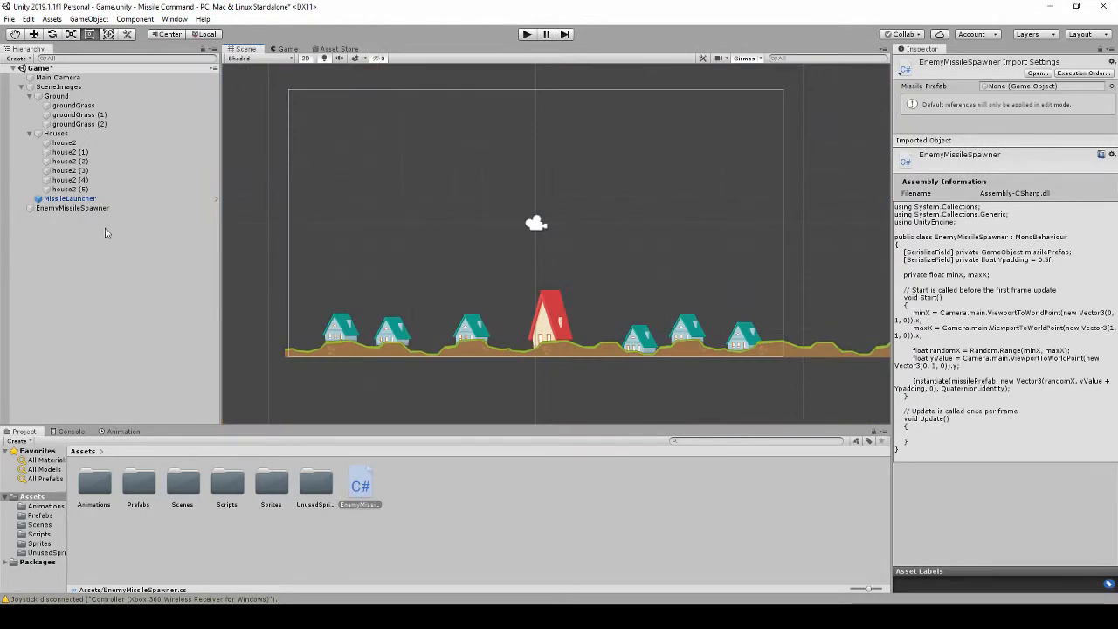
# Remove the old houses, bring in the City prefab and set its Transform scale to 0.25.
pyautogui.click(70, 150)
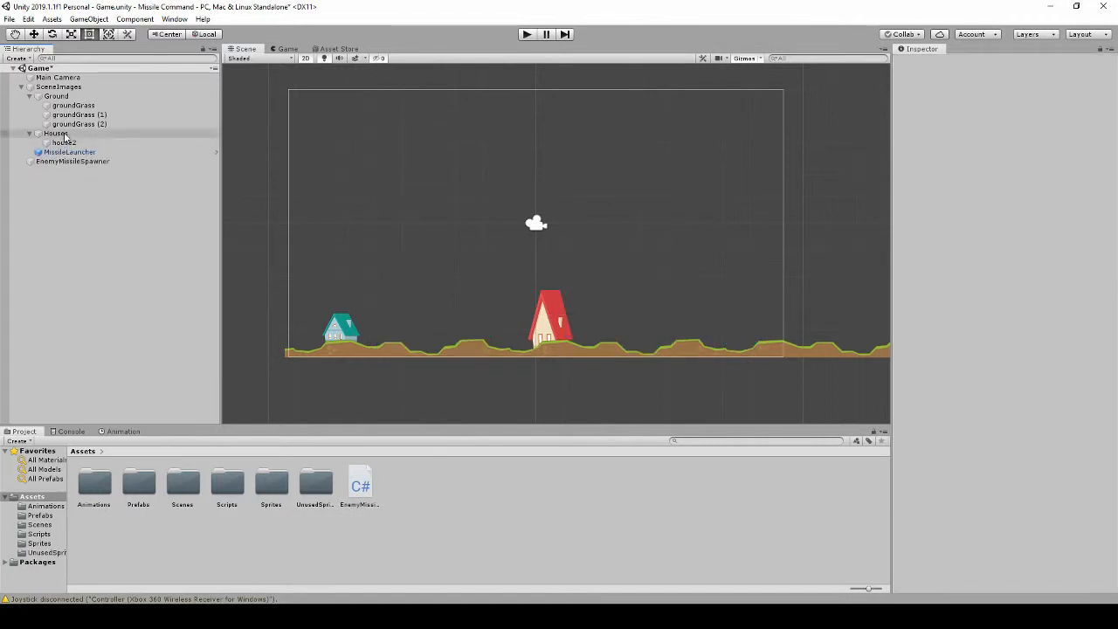
pyautogui.click(63, 143)
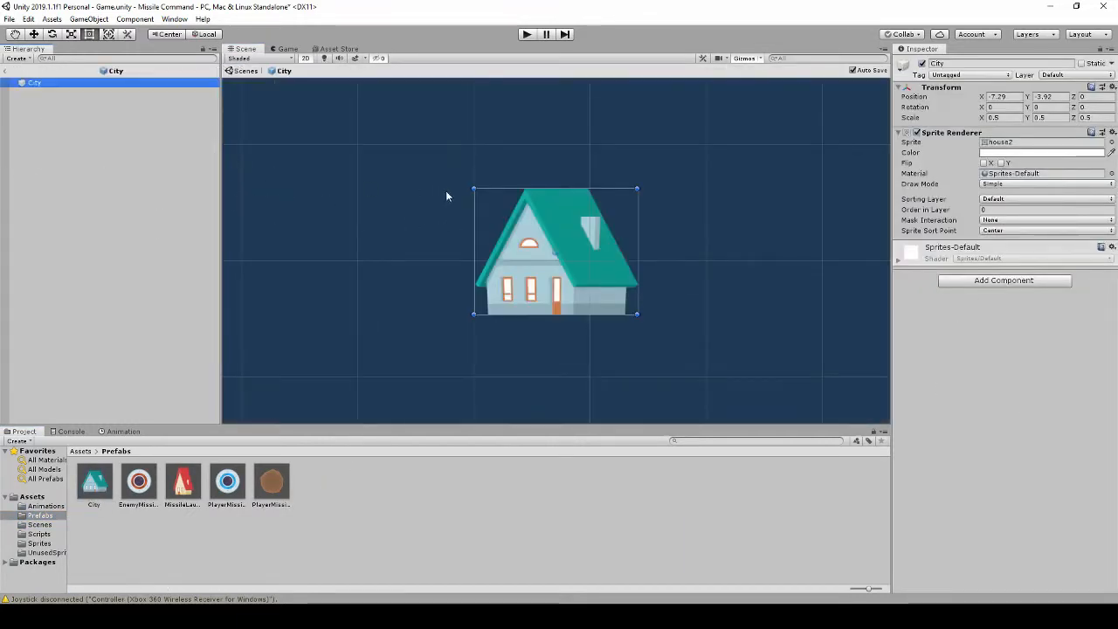
pyautogui.click(1002, 117)
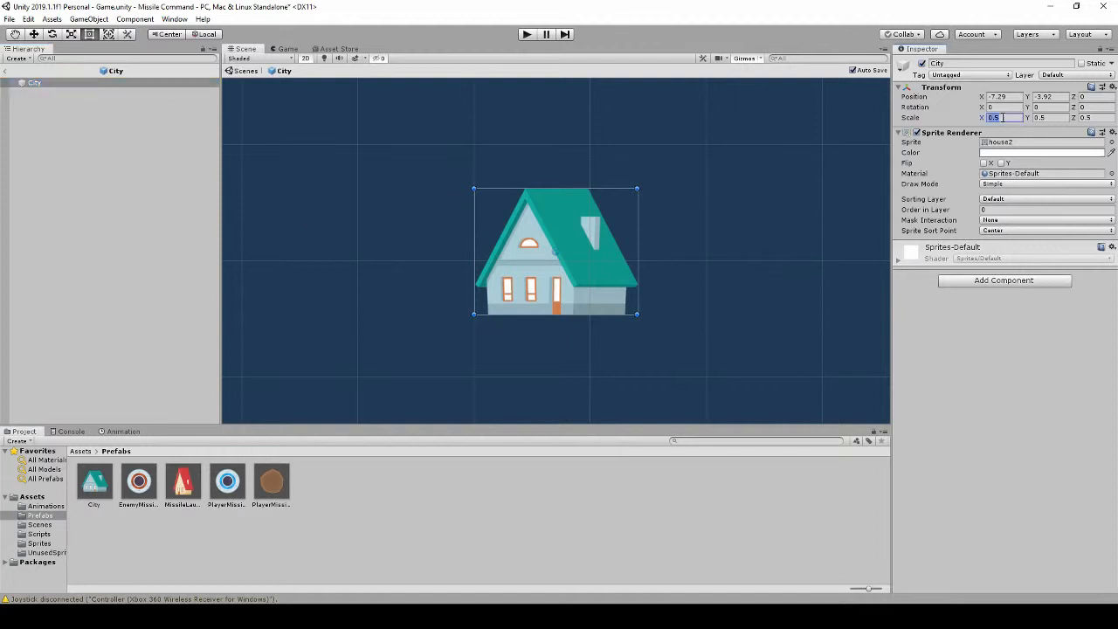
pyautogui.write('25')
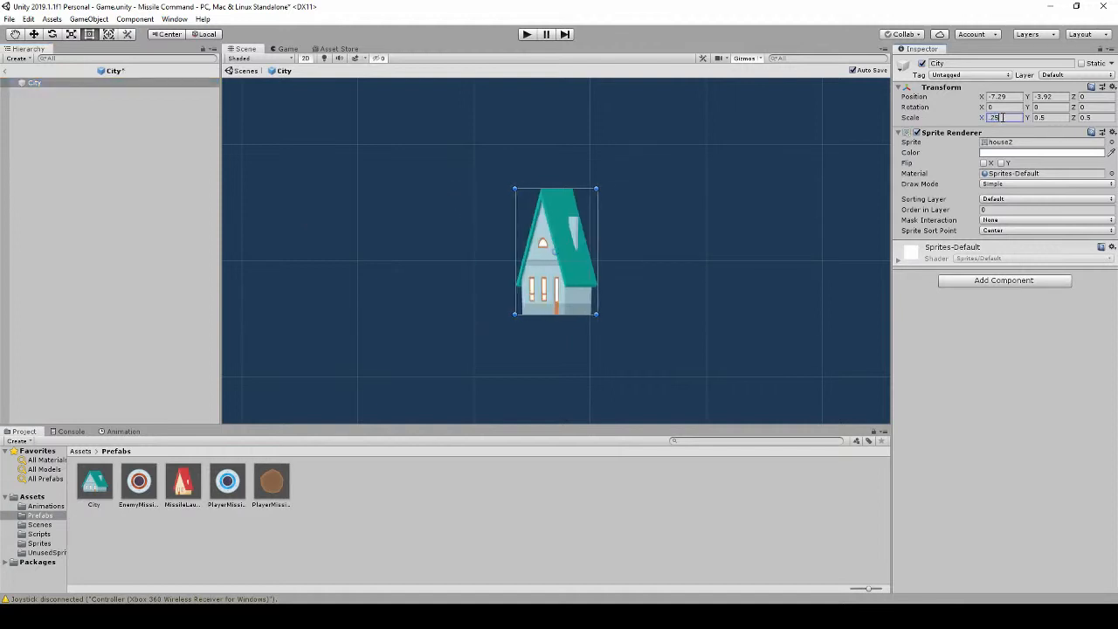
pyautogui.write('0.25')
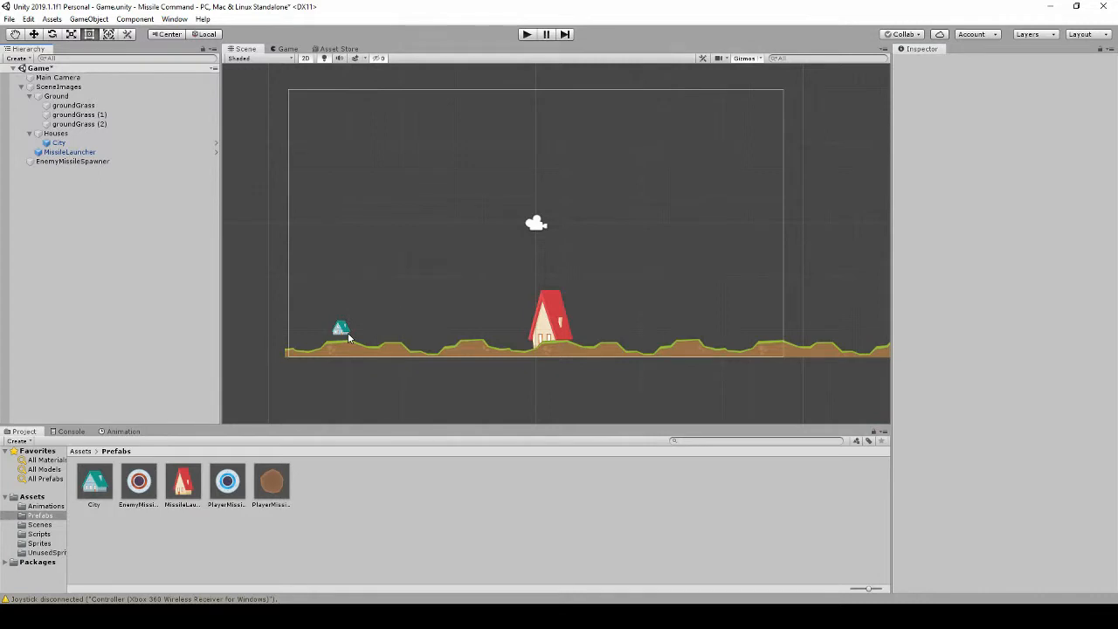
# Duplicate the ground and lower the MissileLauncher down onto it.
pyautogui.click(73, 105)
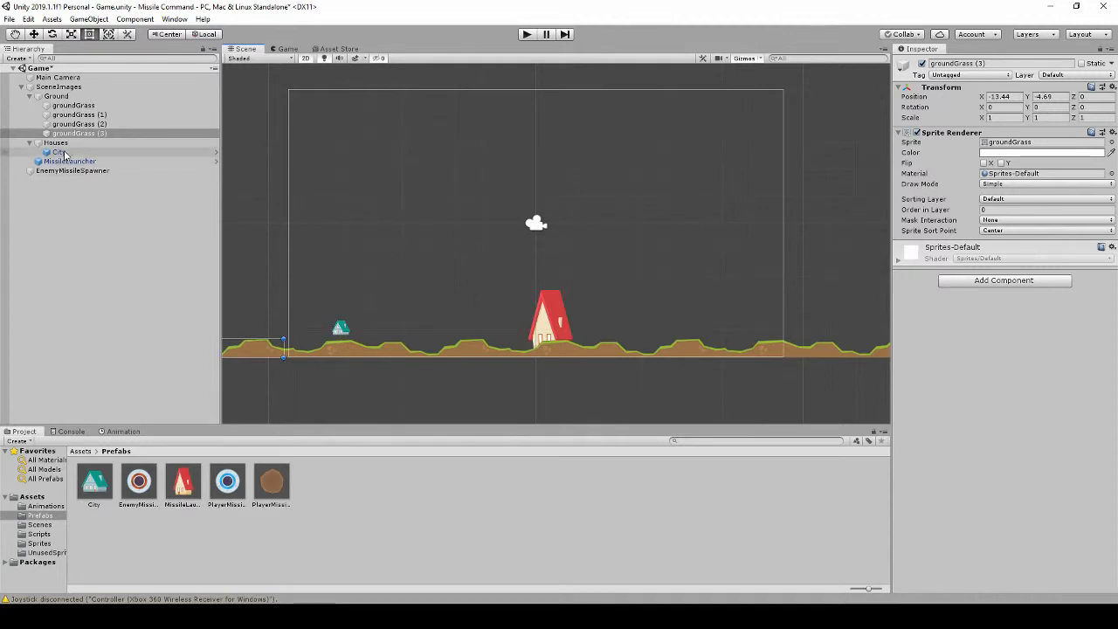
pyautogui.click(56, 152)
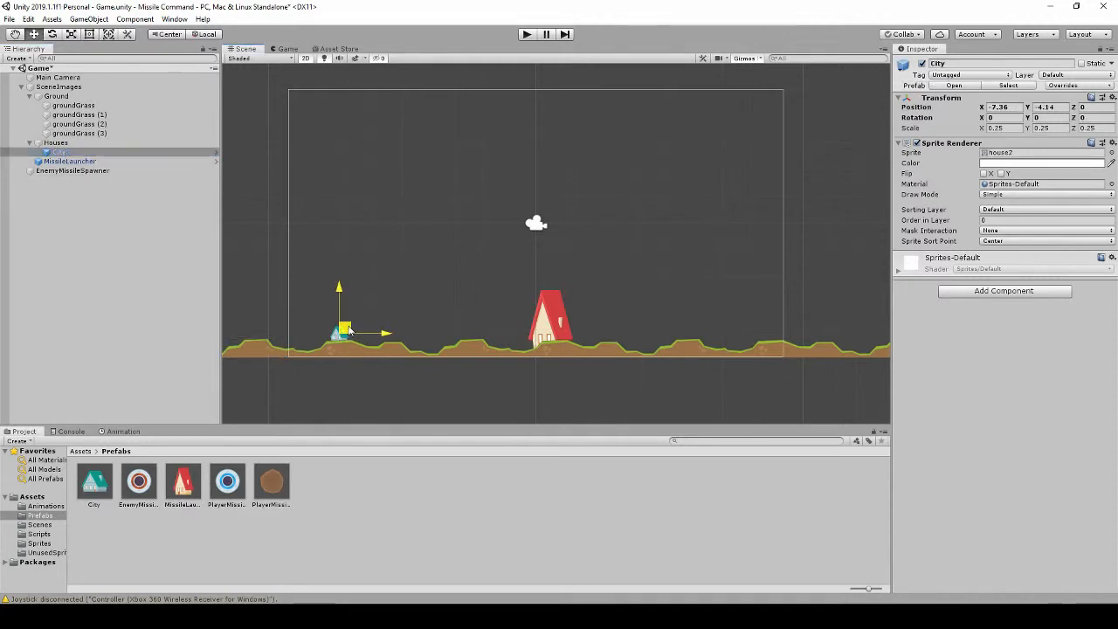
pyautogui.click(70, 161)
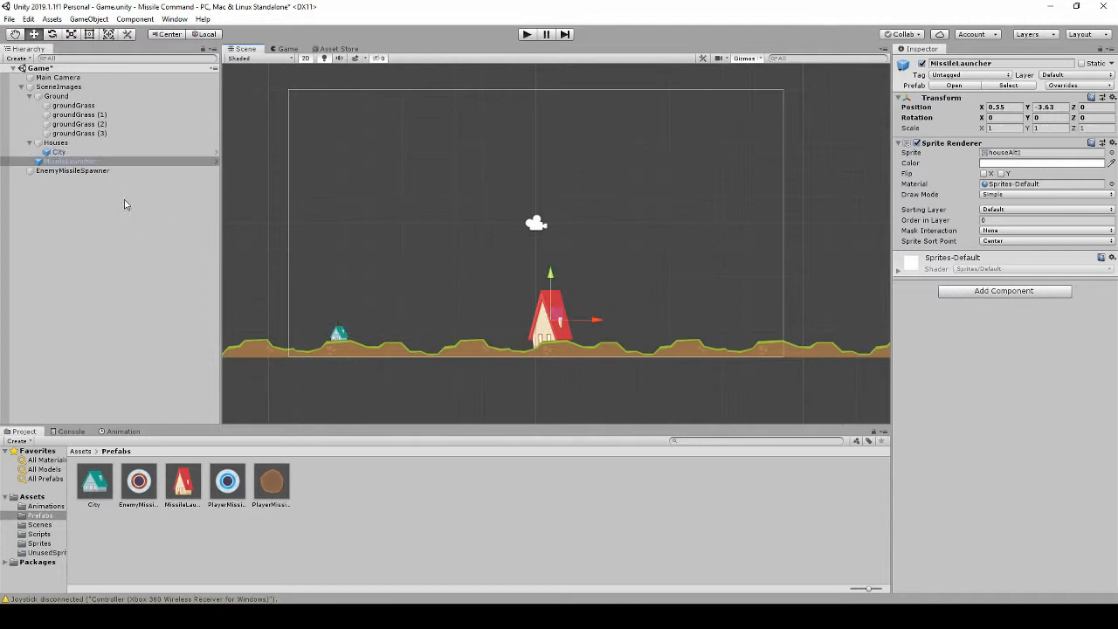
pyautogui.moveTo(355, 234)
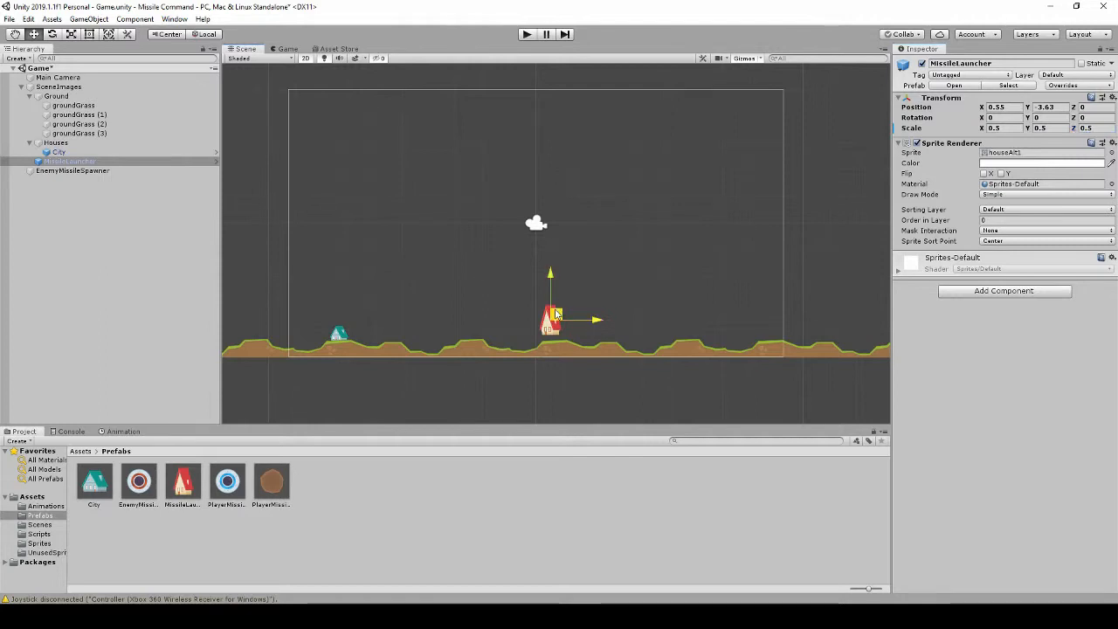
pyautogui.moveTo(549, 318); pyautogui.dragTo(531, 335)
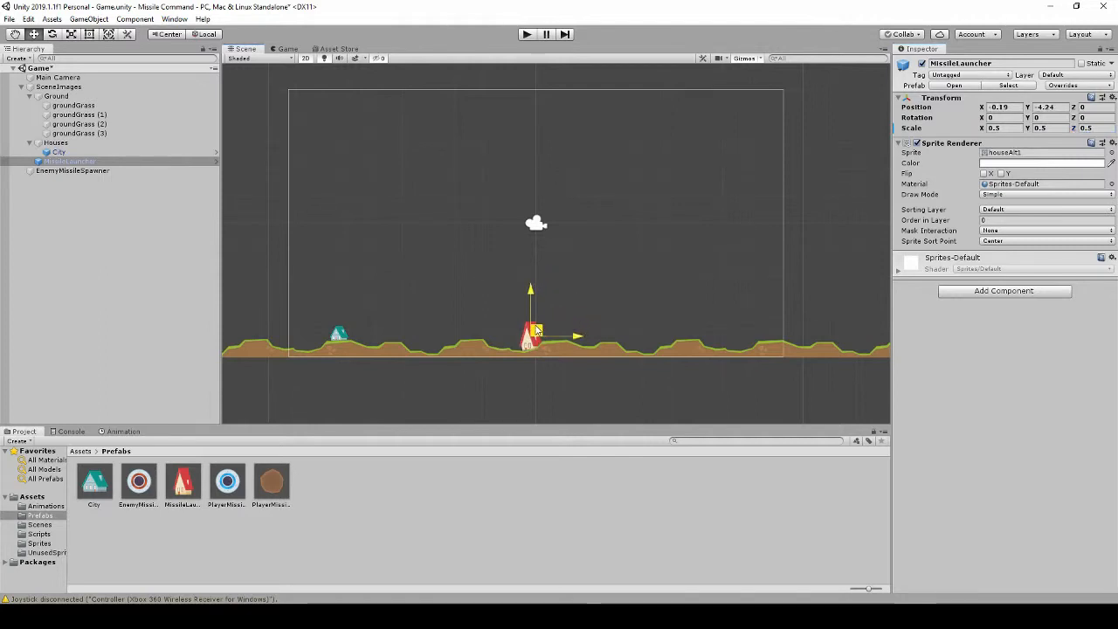
# Duplicate City and drag the copies along the ground on both sides of the launcher.
pyautogui.click(58, 151)
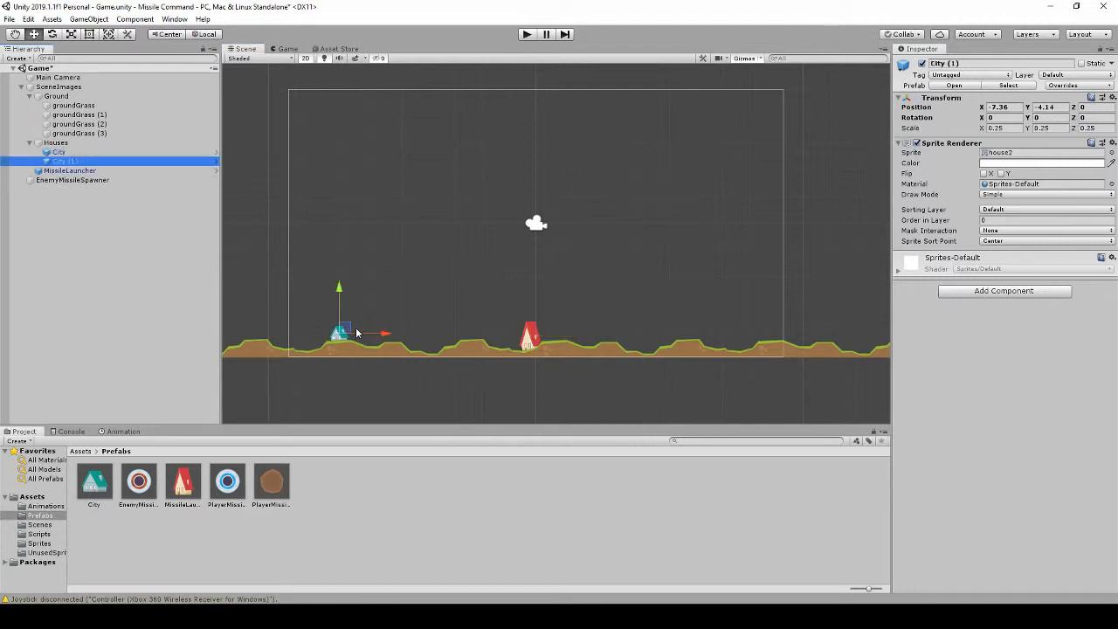
pyautogui.moveTo(339, 332); pyautogui.dragTo(398, 335)
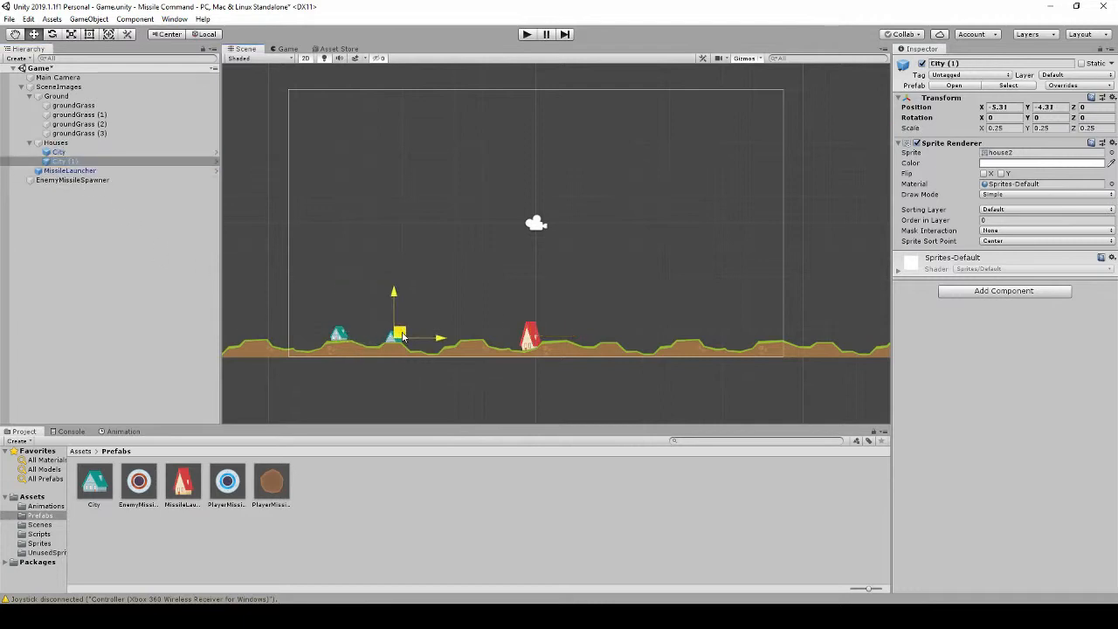
pyautogui.moveTo(398, 335); pyautogui.dragTo(395, 334)
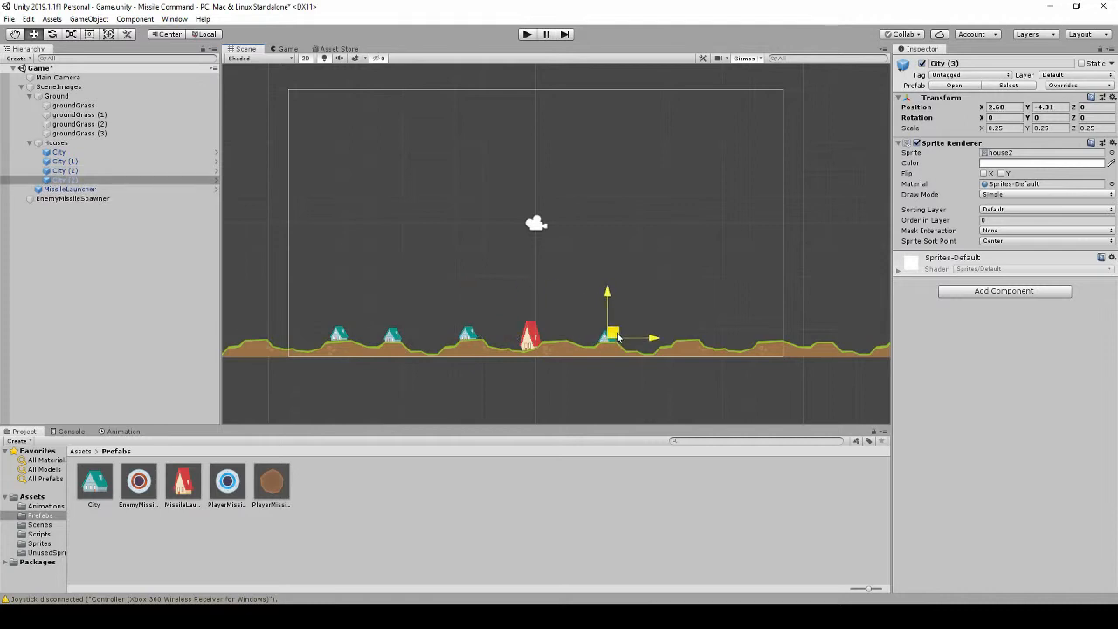
pyautogui.moveTo(608, 335); pyautogui.dragTo(681, 334)
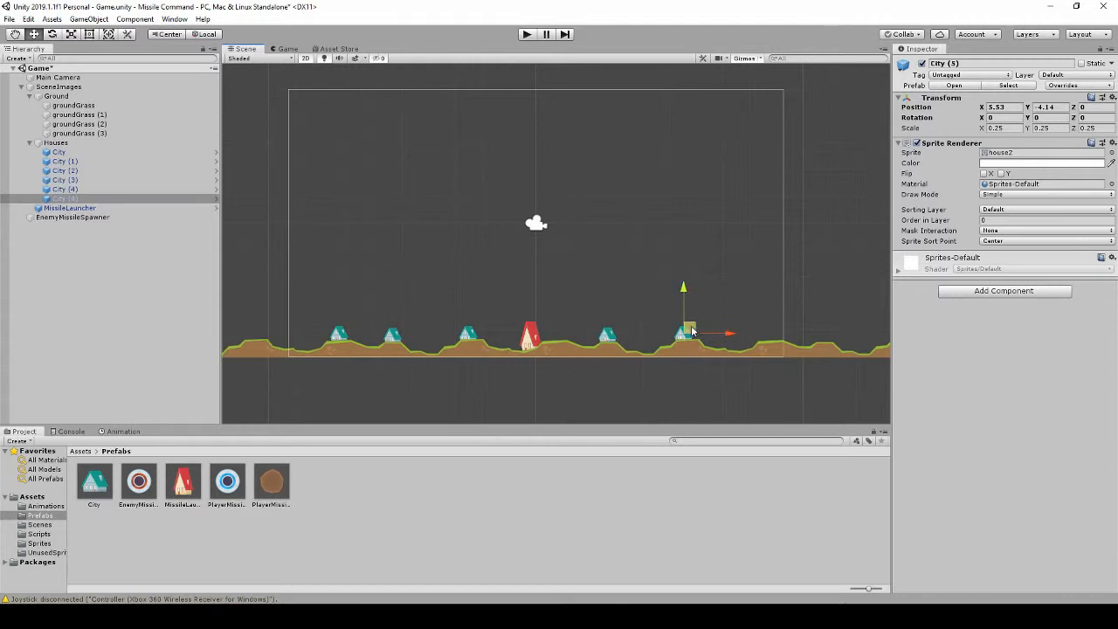
pyautogui.moveTo(690, 332); pyautogui.dragTo(765, 332)
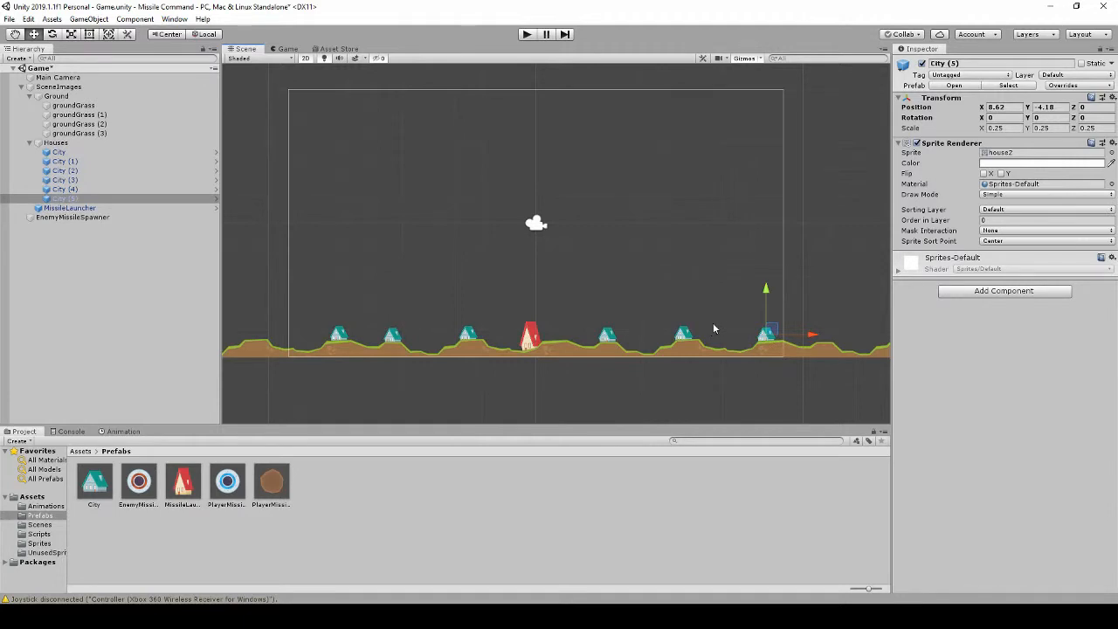
pyautogui.moveTo(337, 353)
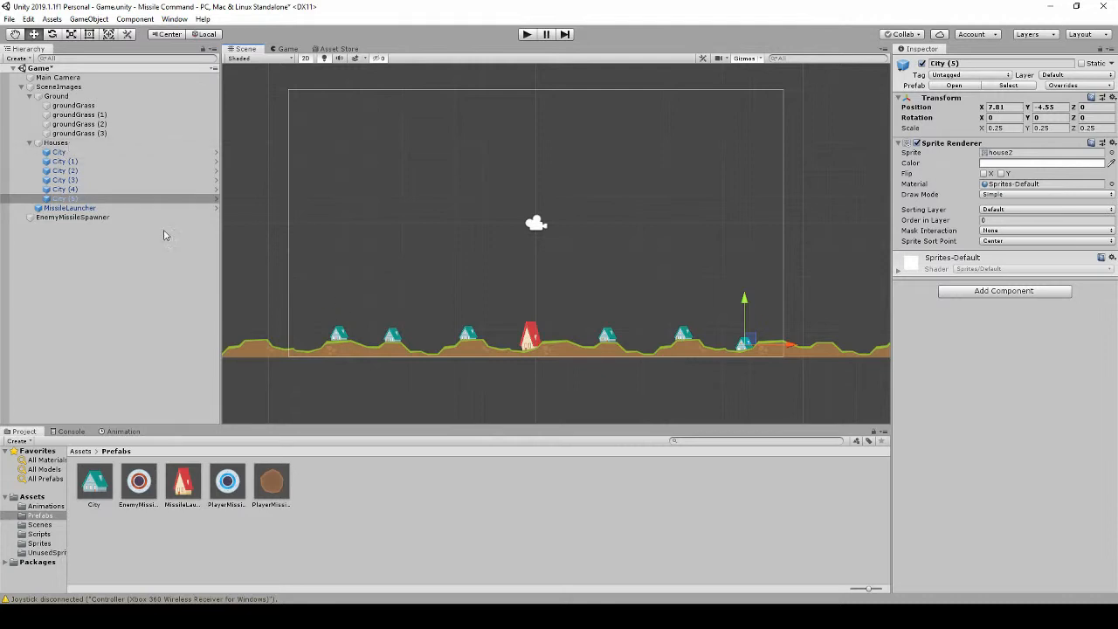
# Add a Box Collider 2D component to the City prefab and return to the scene.
pyautogui.click(59, 152)
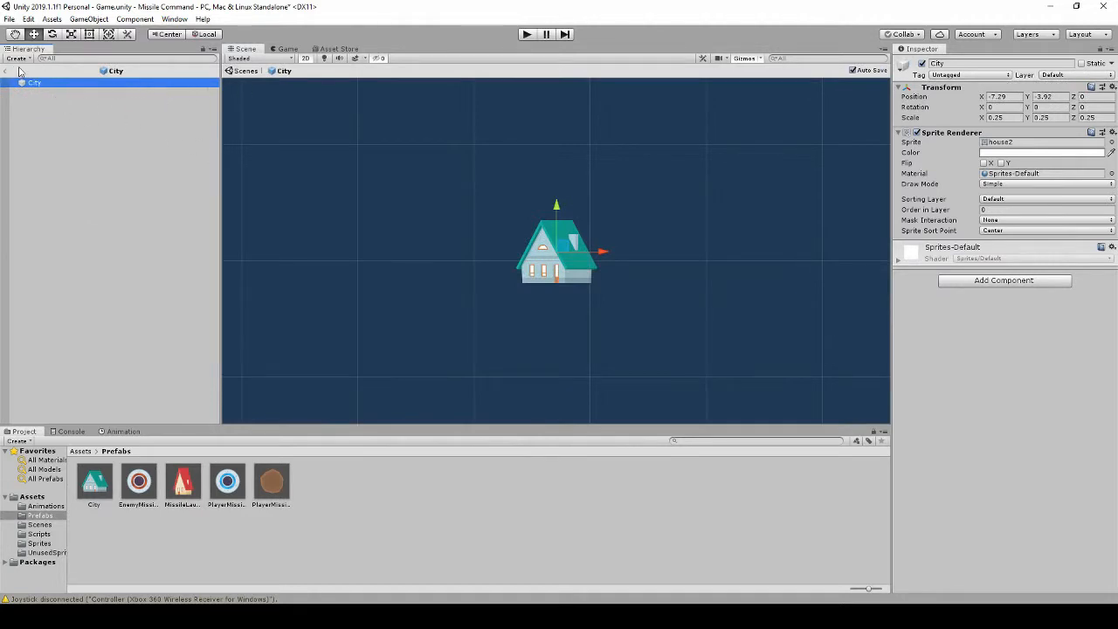
pyautogui.moveTo(464, 234)
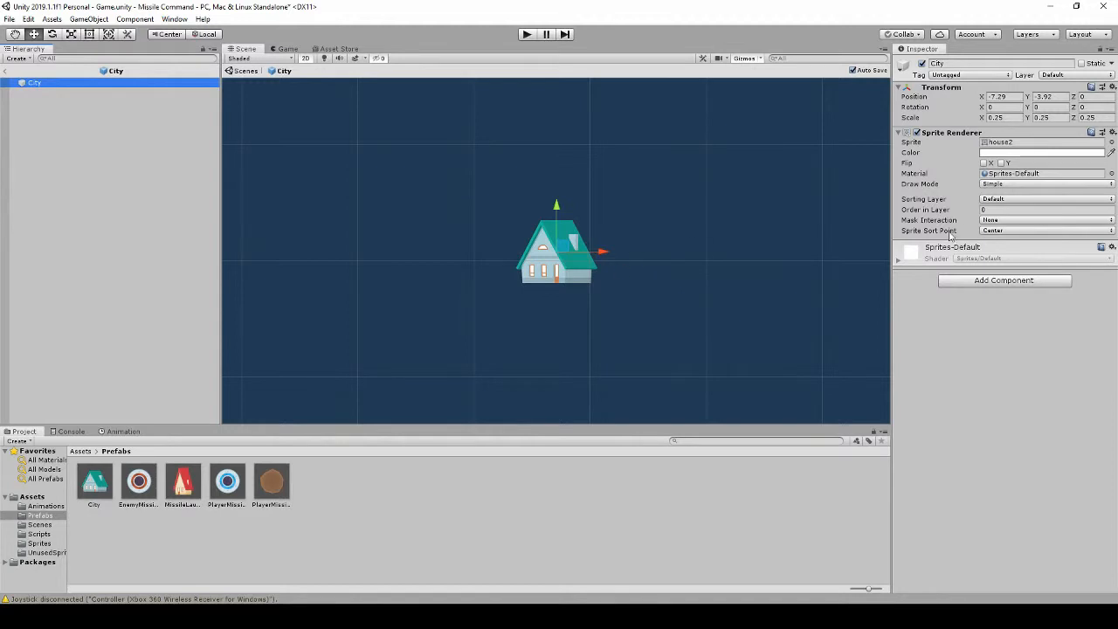
pyautogui.click(1003, 279)
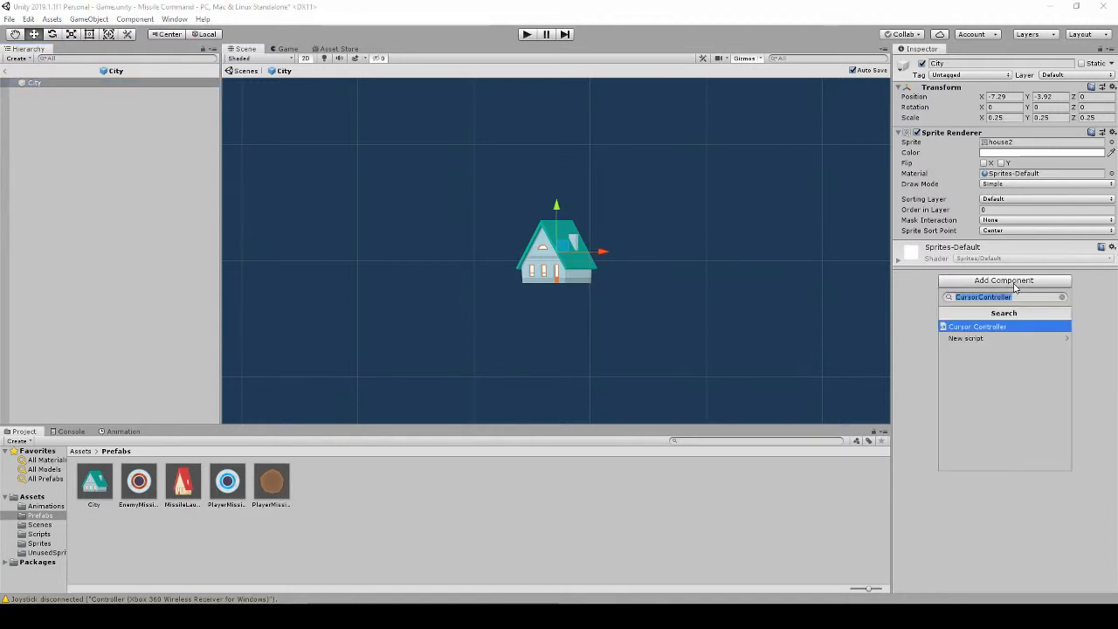
pyautogui.write('box')
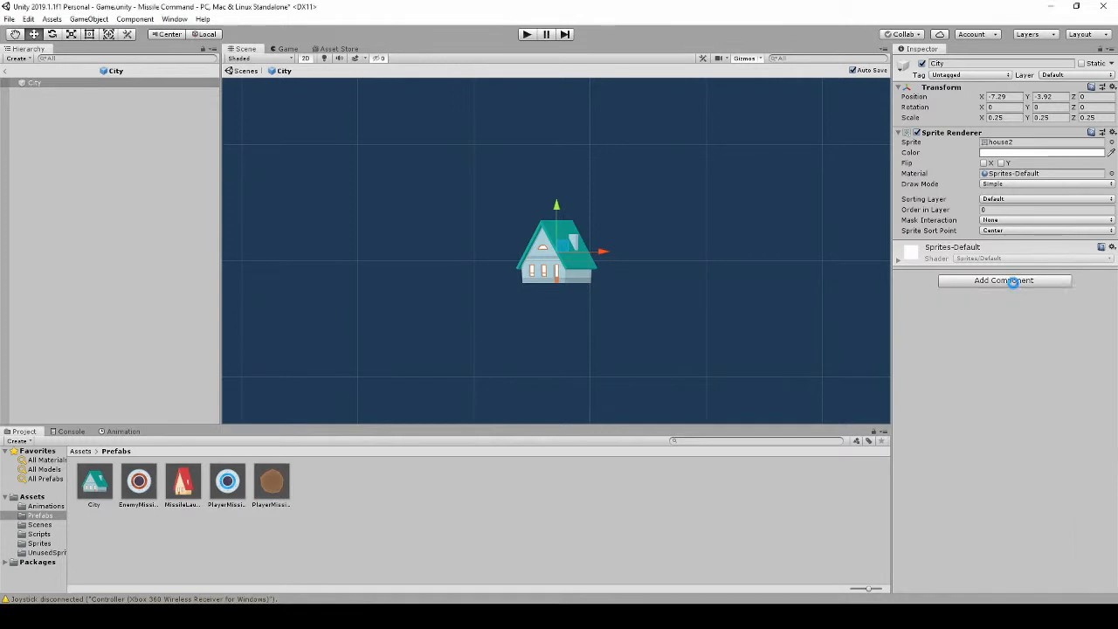
pyautogui.click(1003, 279)
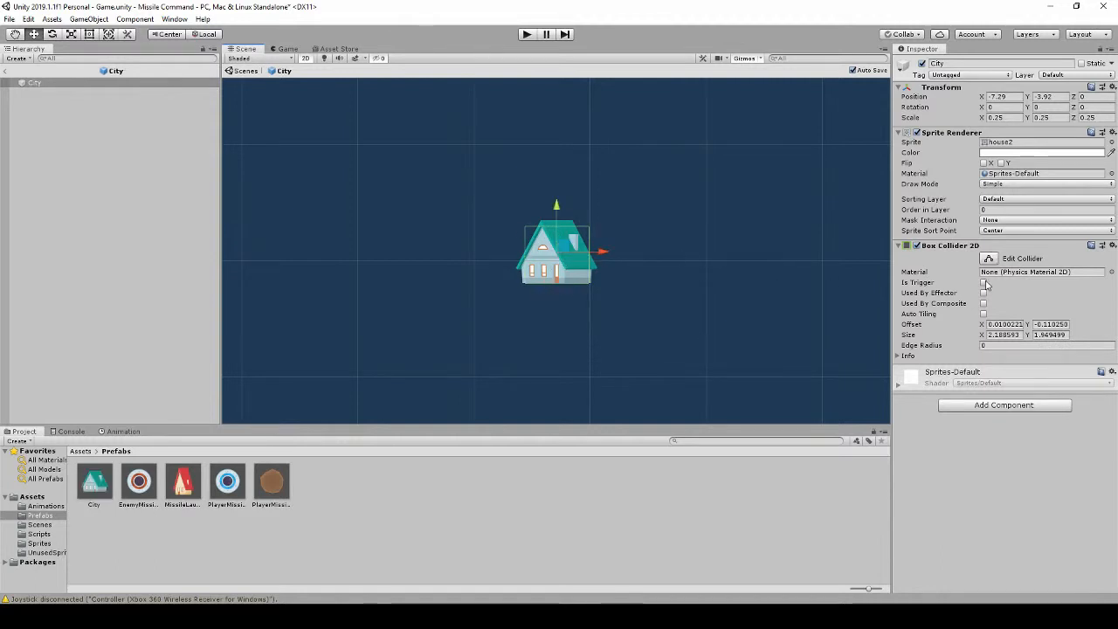
pyautogui.click(983, 283)
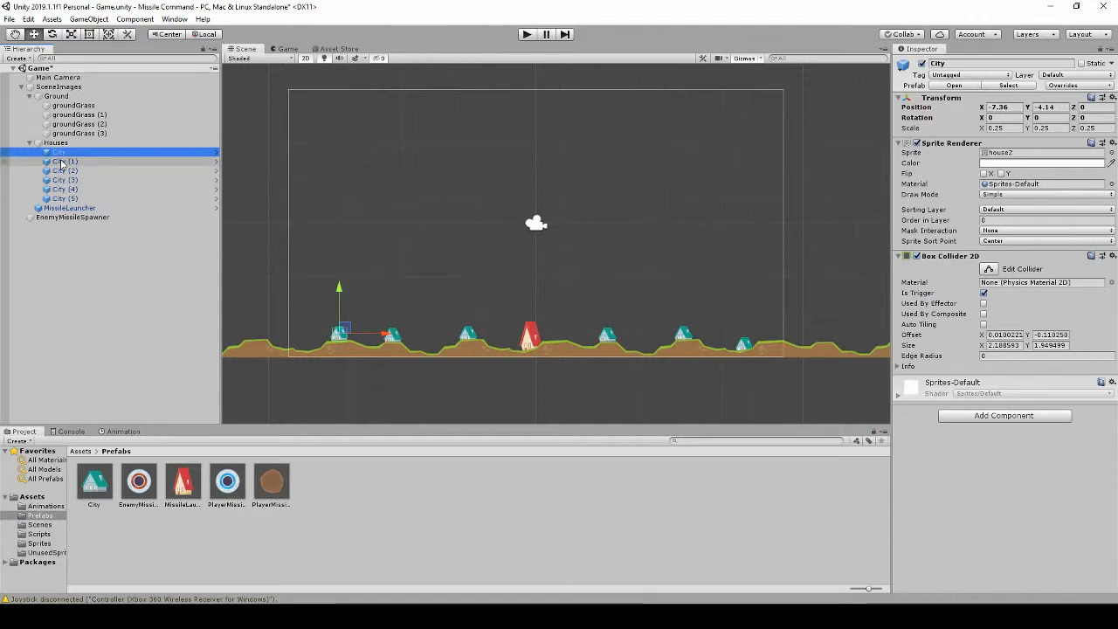
# Check each City copy's collider, then add a Box Collider 2D to the MissileLauncher.
pyautogui.click(63, 161)
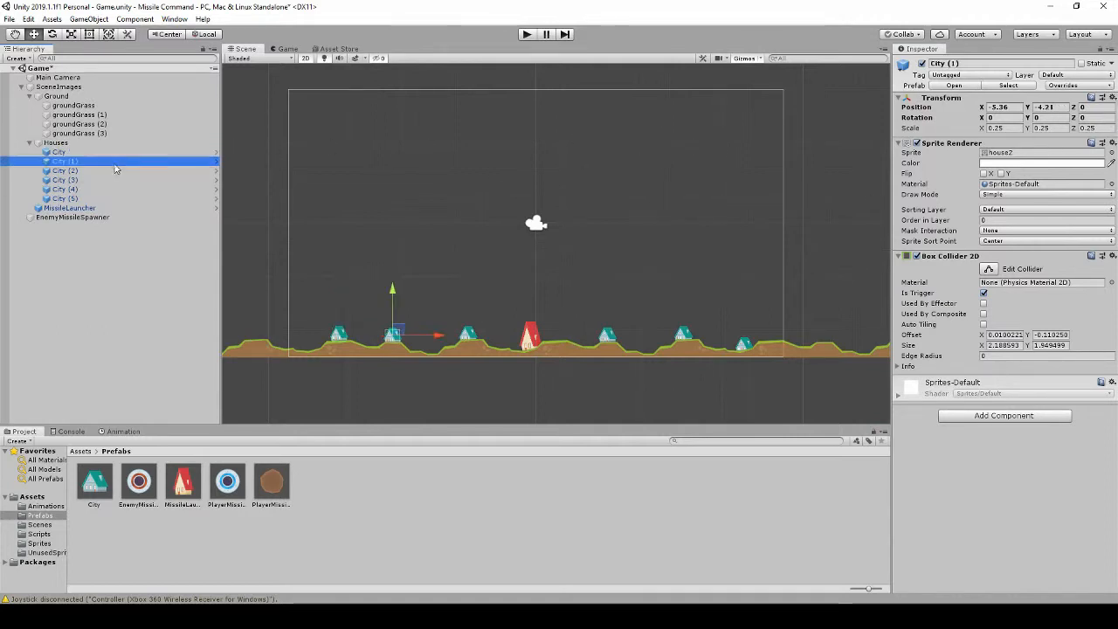
pyautogui.click(63, 171)
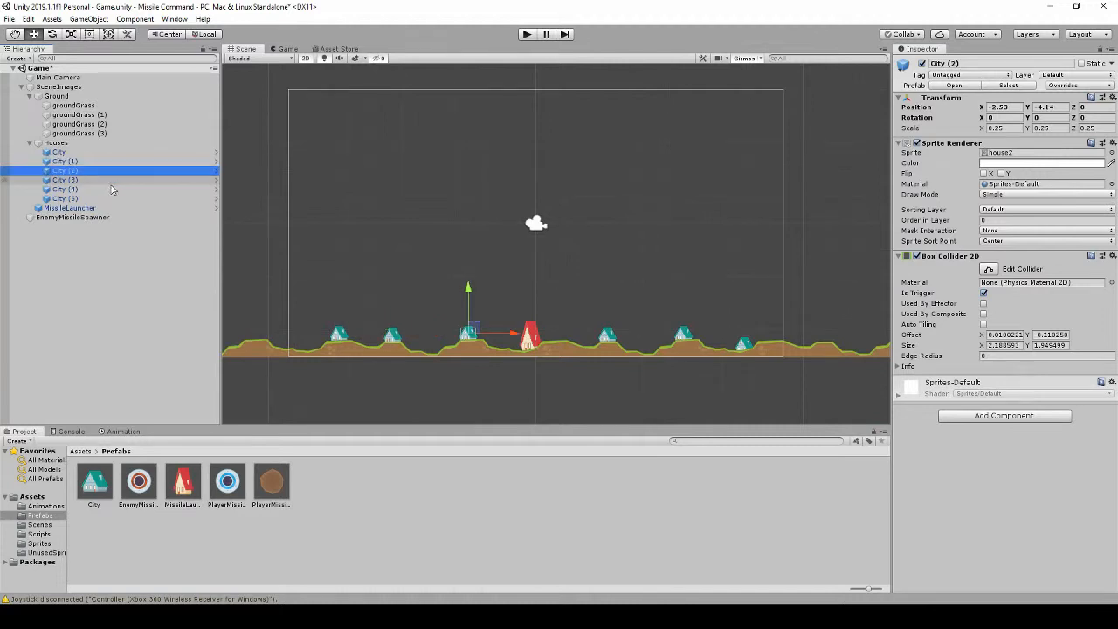
pyautogui.click(64, 189)
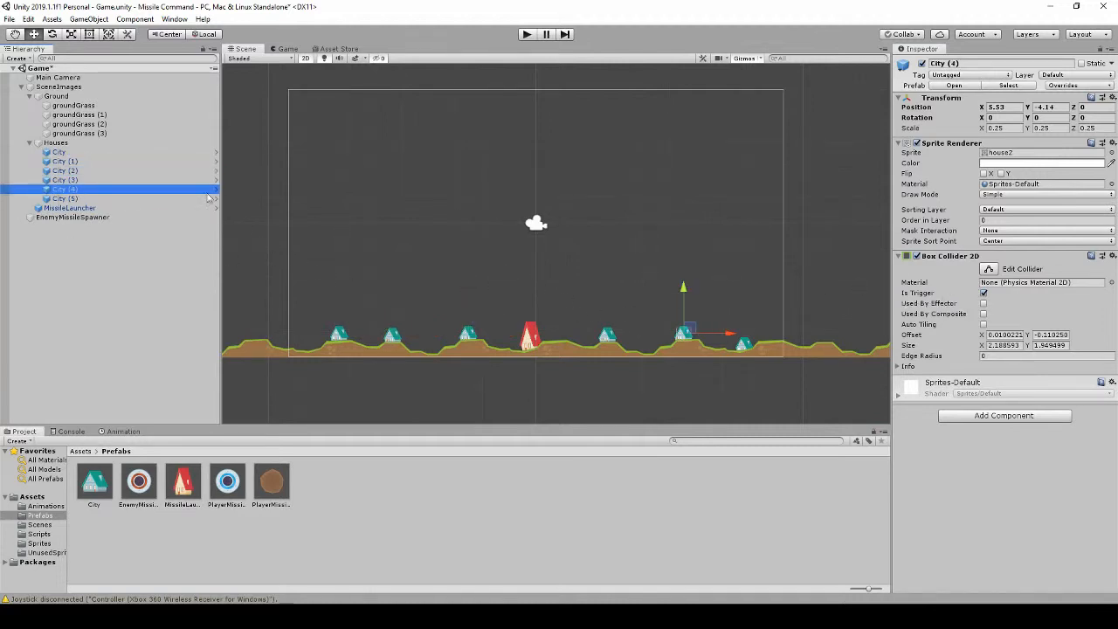
pyautogui.click(70, 208)
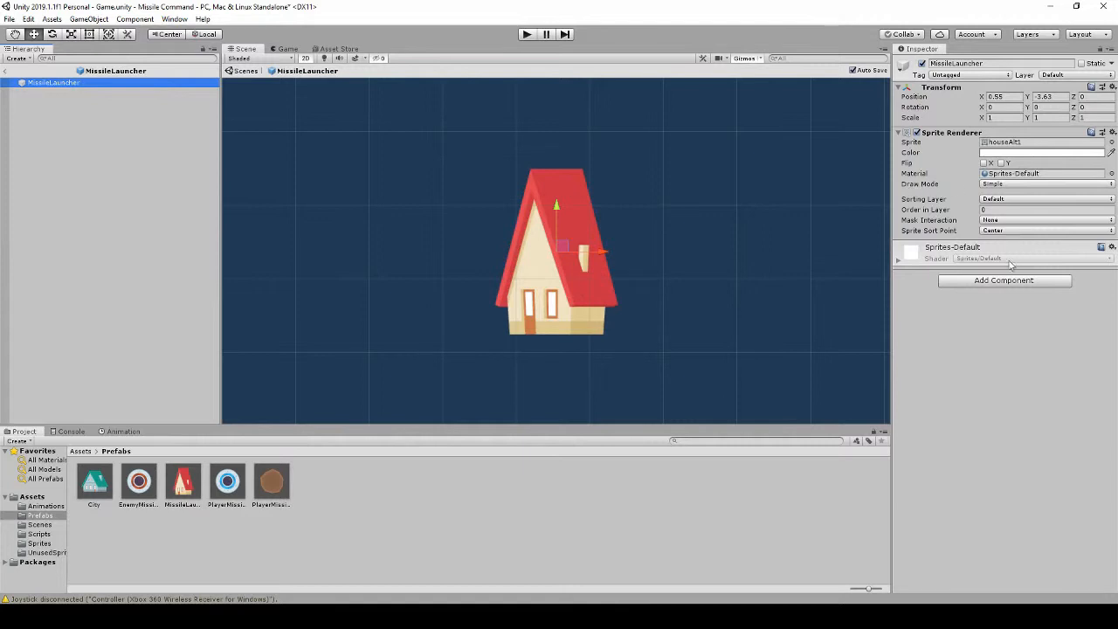
pyautogui.click(1002, 279)
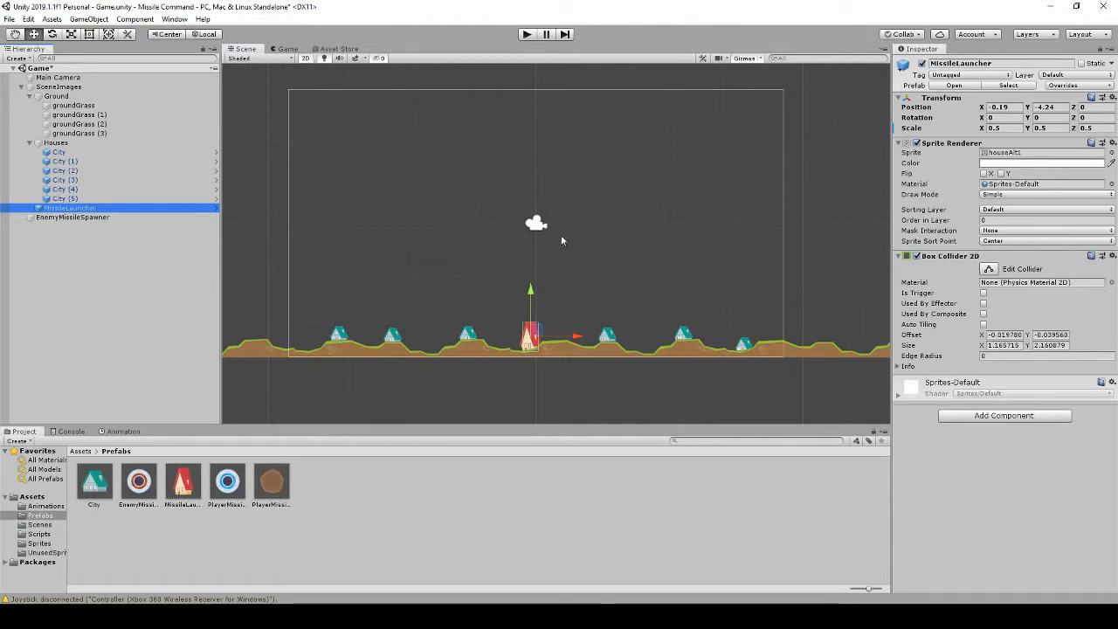
pyautogui.moveTo(339, 342)
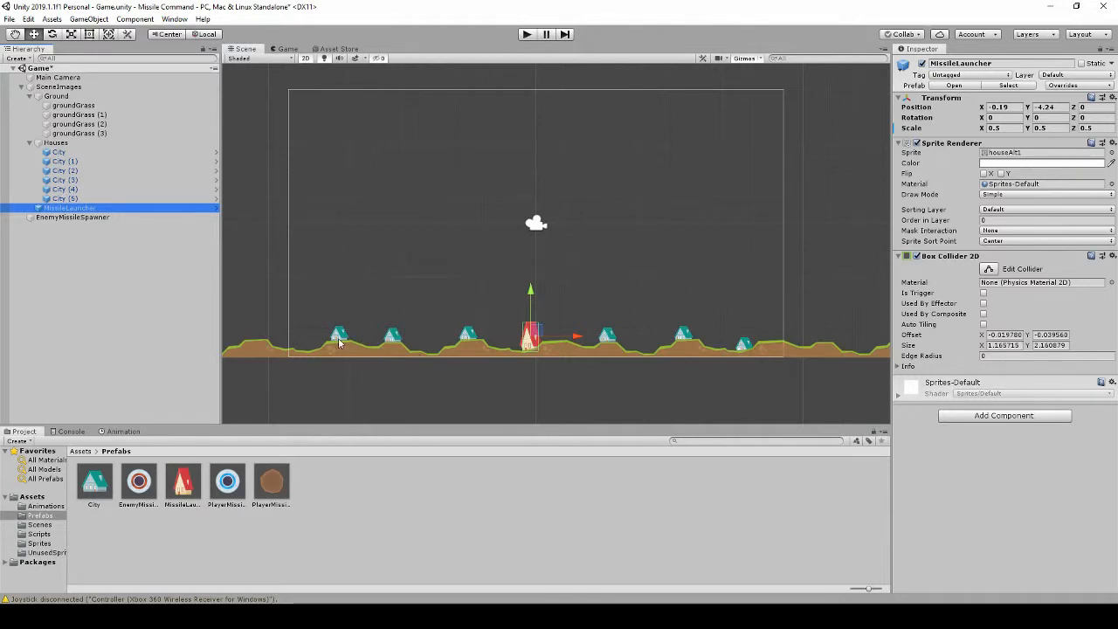
pyautogui.moveTo(540, 330)
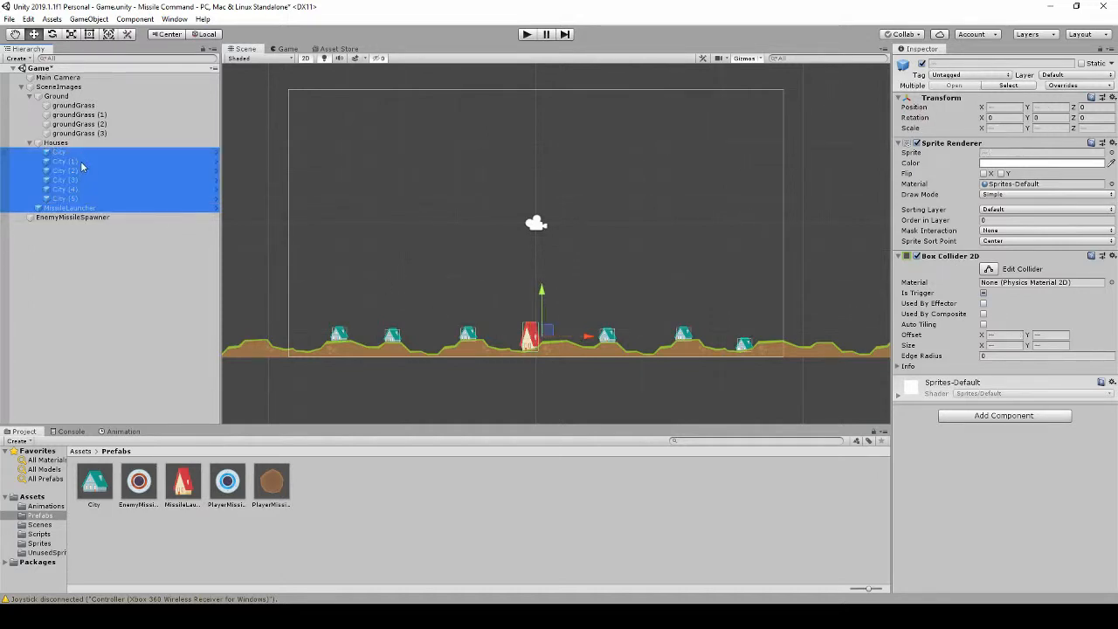
# Create a Defenders tag and assign it to the six City objects.
pyautogui.click(969, 73)
pyautogui.write('Def')
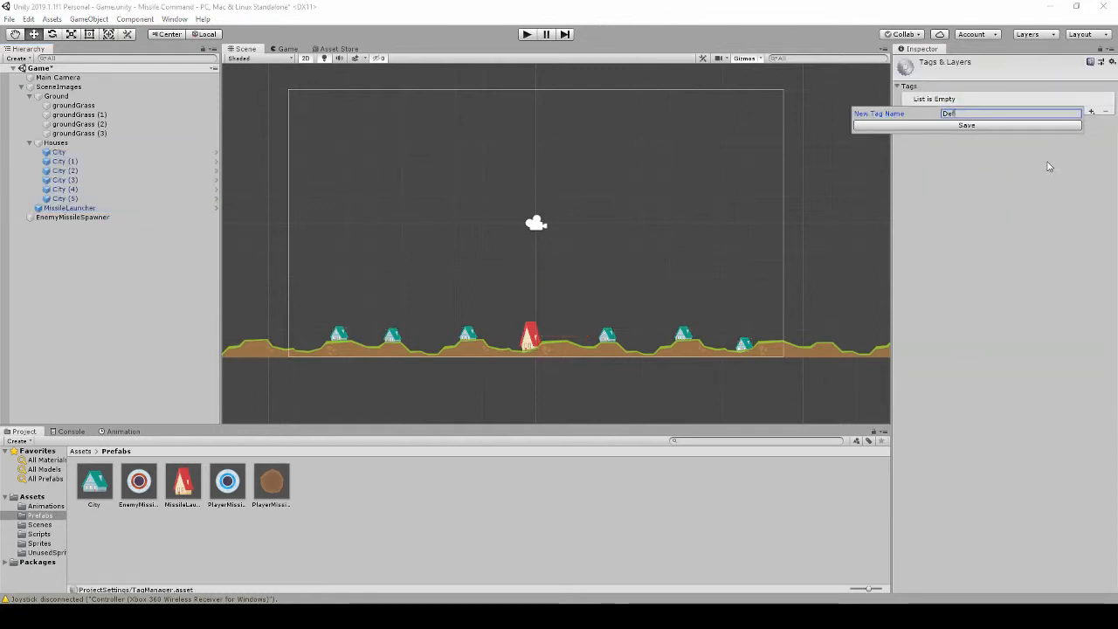
pyautogui.click(965, 125)
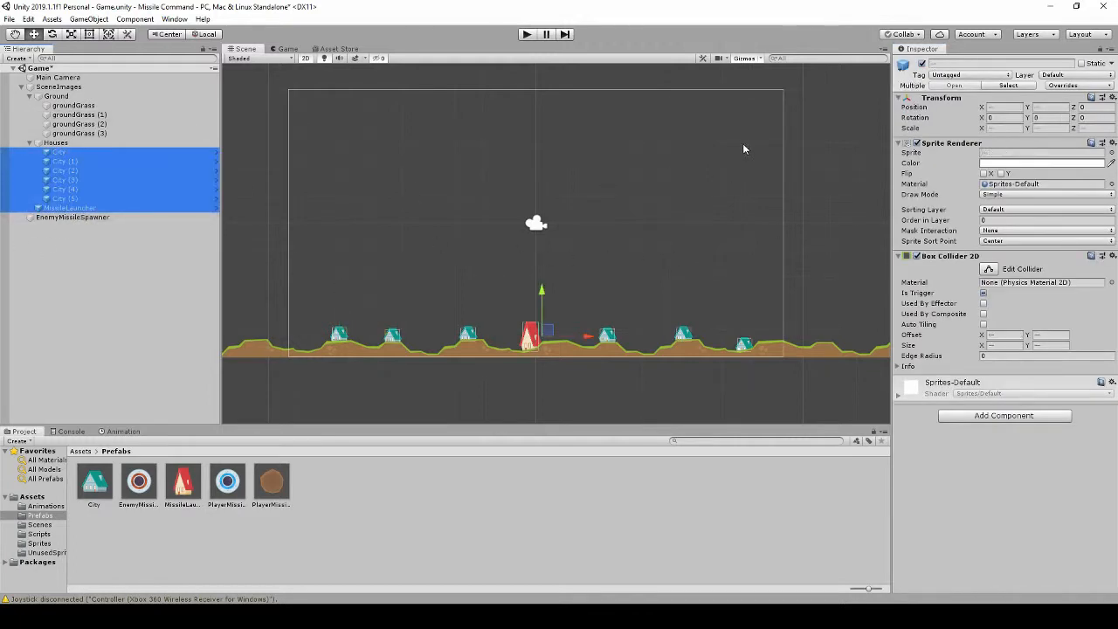
pyautogui.click(968, 73)
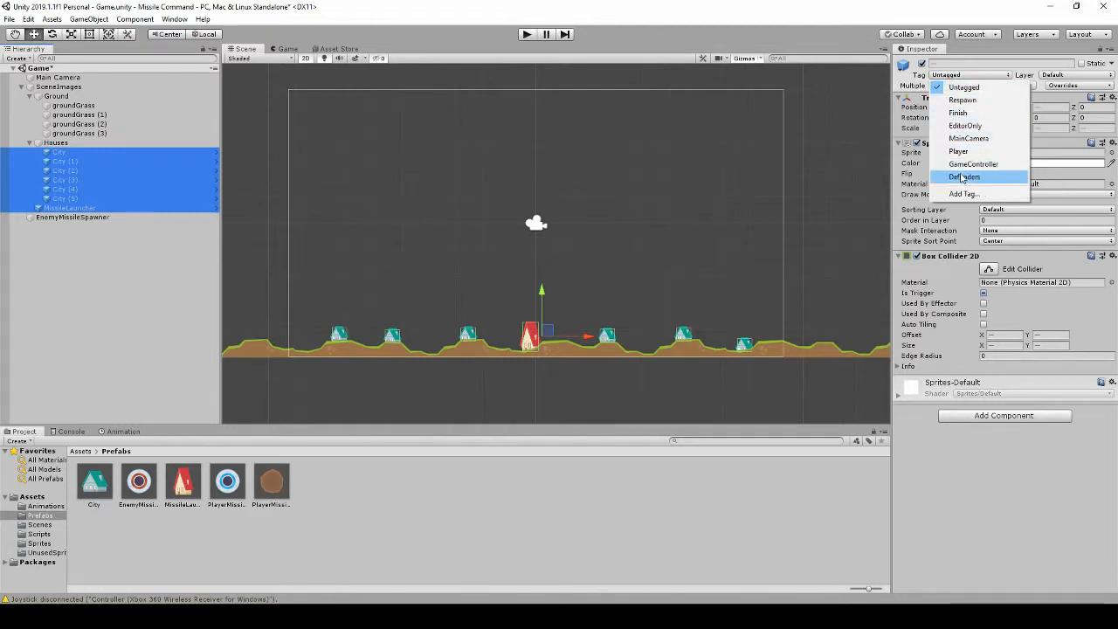
pyautogui.click(964, 176)
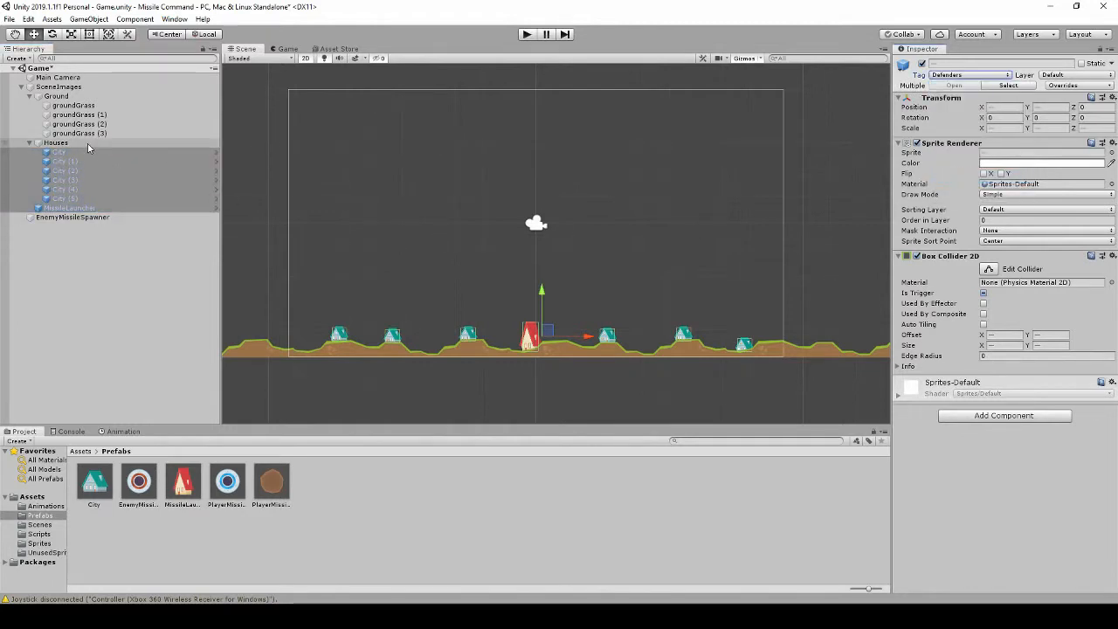
pyautogui.click(56, 143)
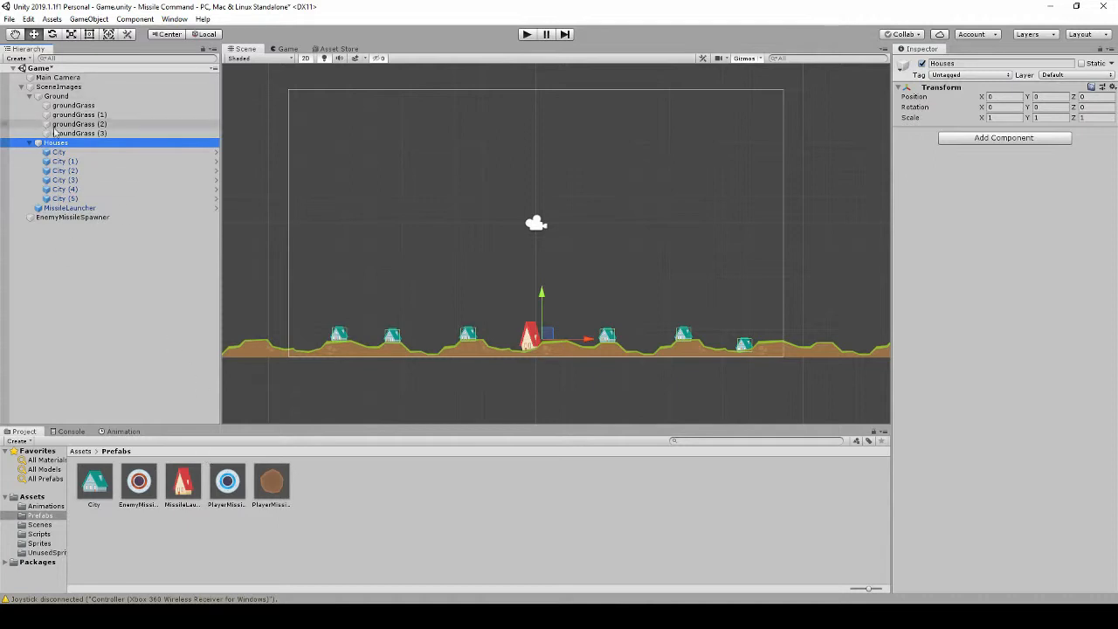
pyautogui.click(138, 482)
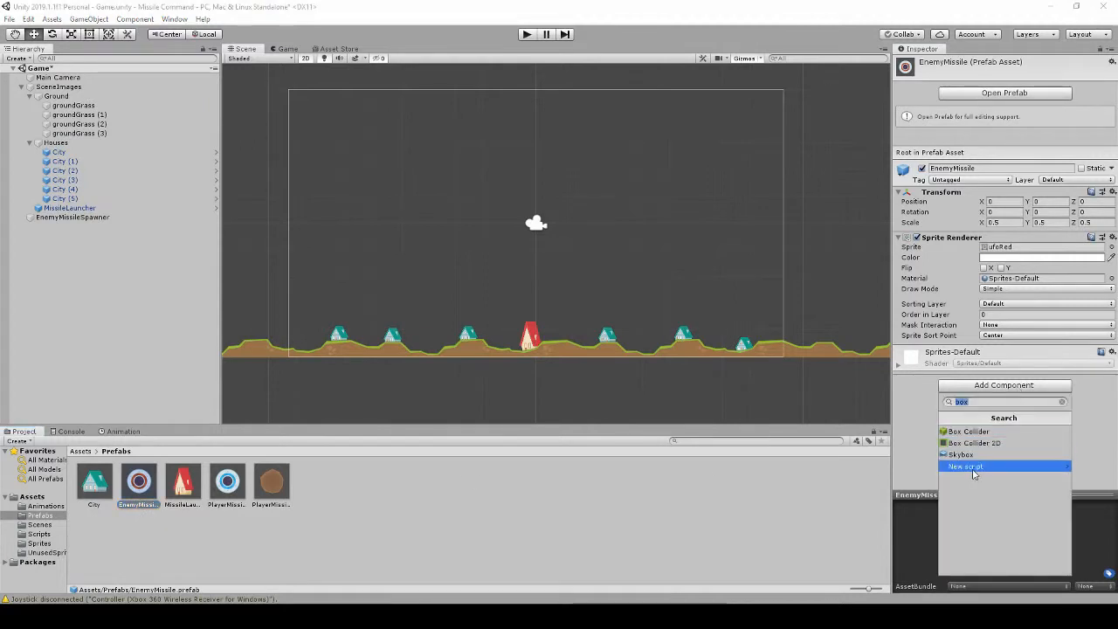
# Create a new EnemyMissile script on the EnemyMissile prefab and open it in Visual Studio.
pyautogui.click(964, 465)
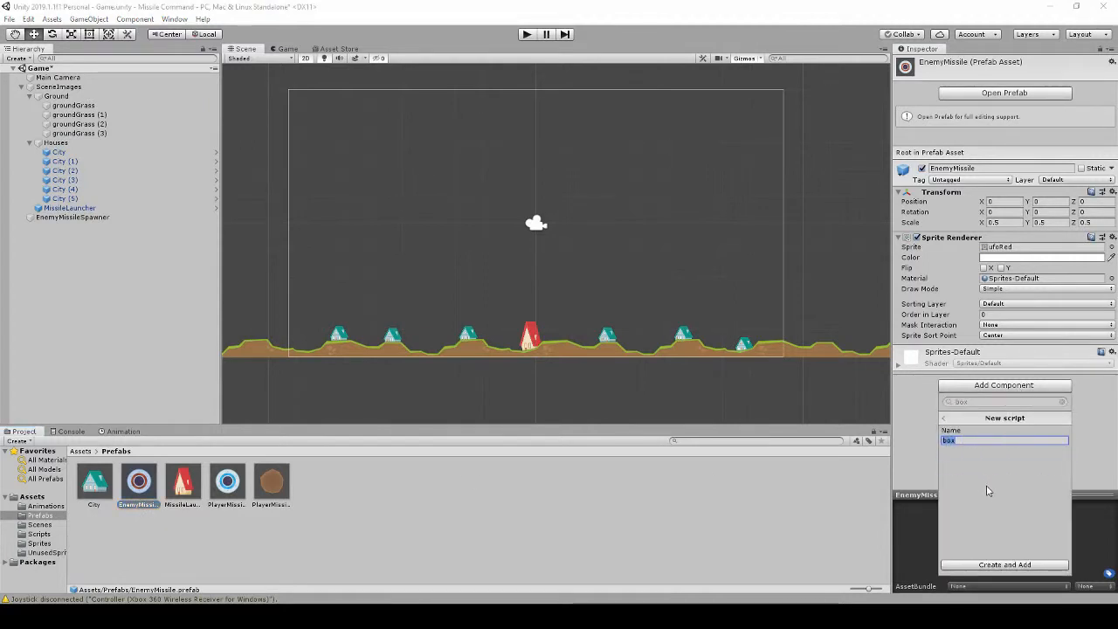
pyautogui.write('Enemy')
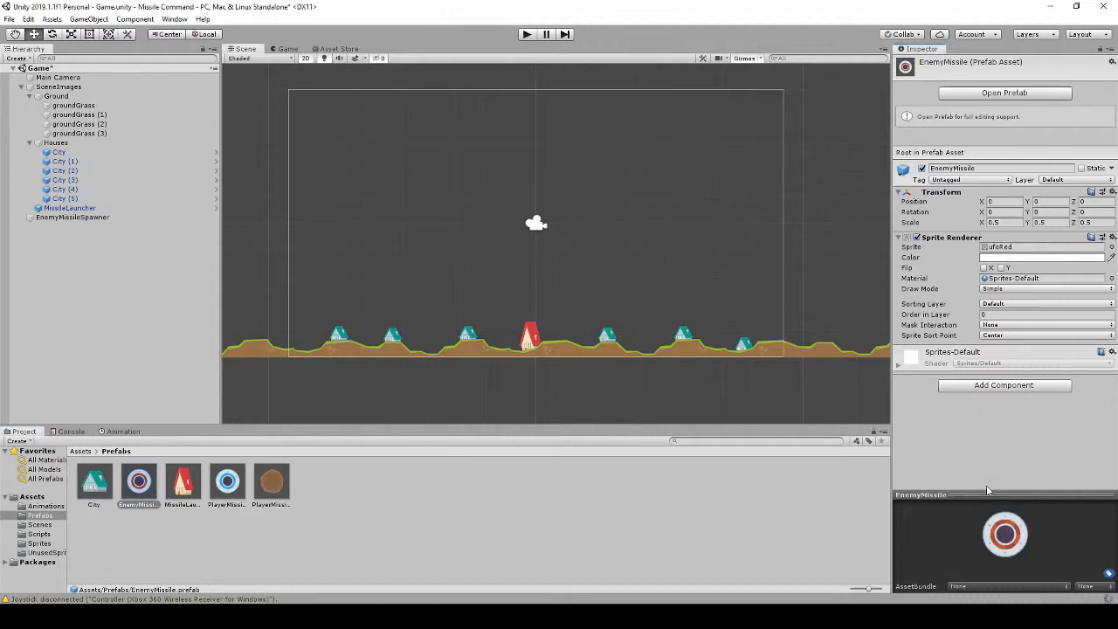
pyautogui.press('alt+tab')
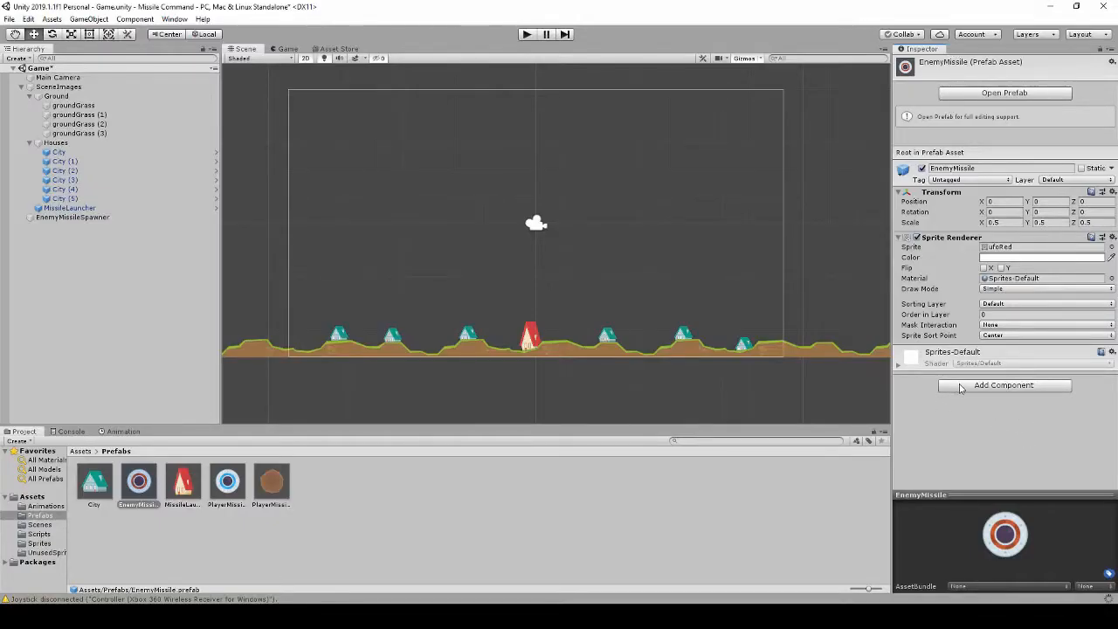
pyautogui.click(1004, 386)
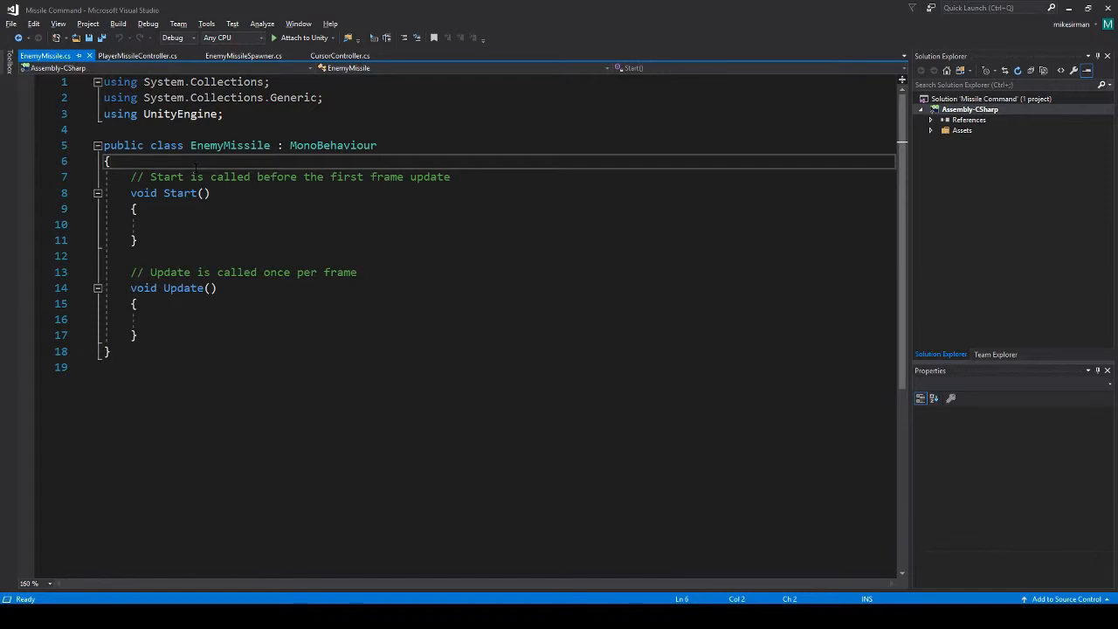
# Declare [SerializeField] private float speed = 5f and a GameObject[] defenders array.
pyautogui.press('enter')
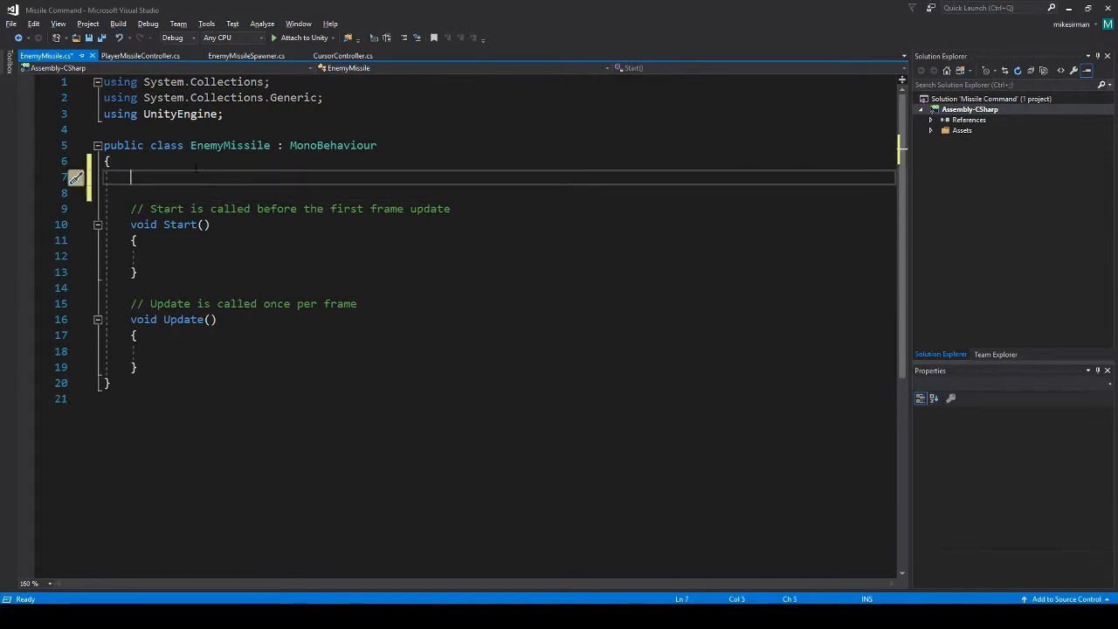
pyautogui.write('[SerializeField]')
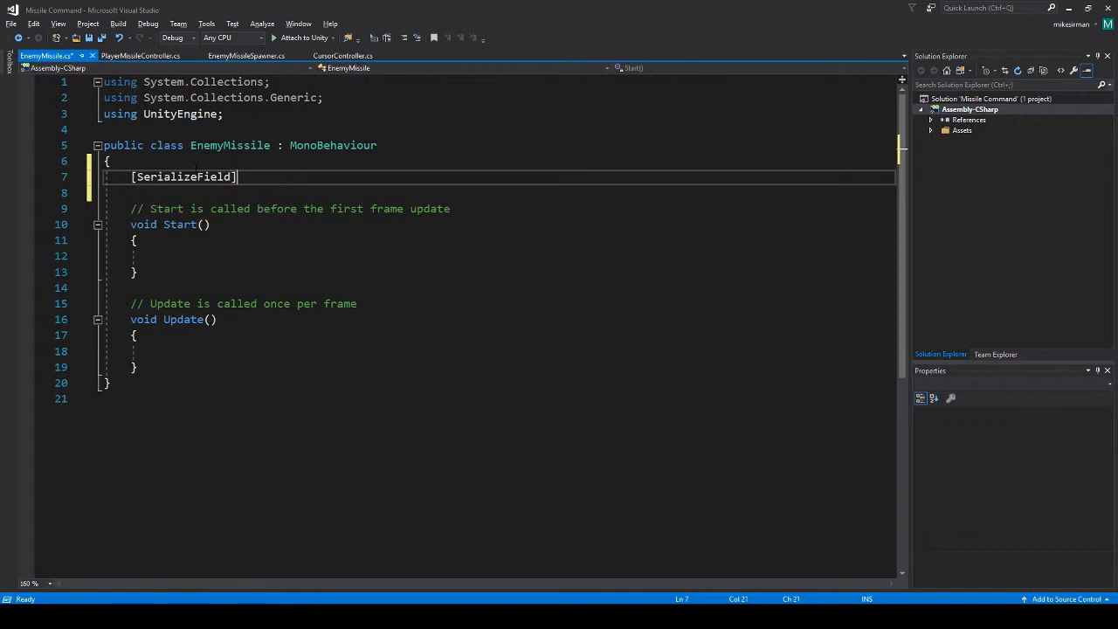
pyautogui.write('private float')
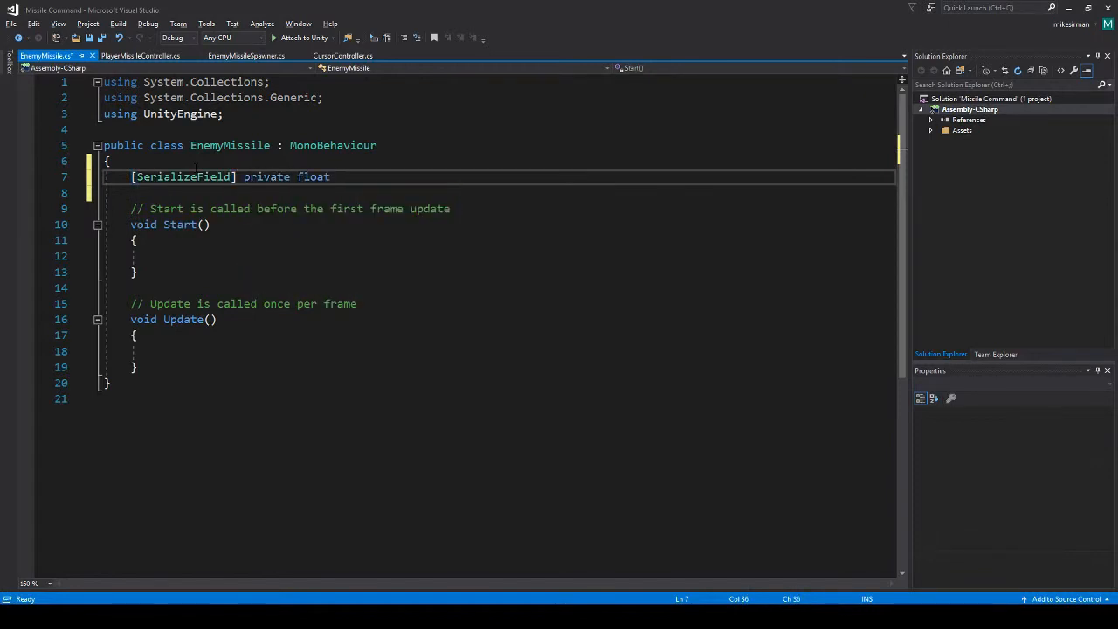
pyautogui.write('speed =')
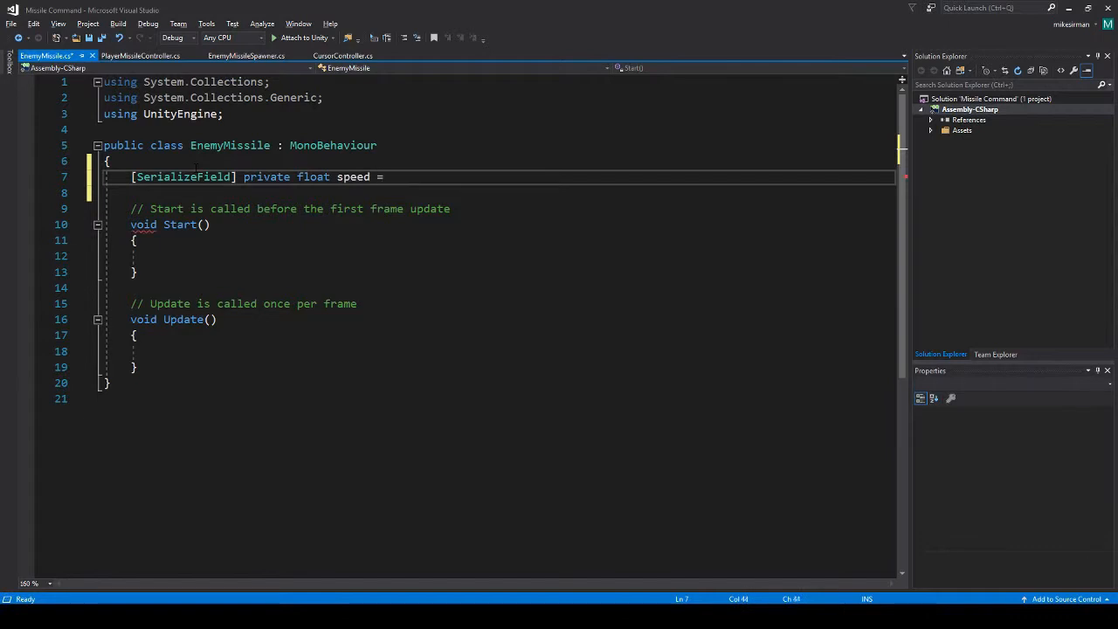
pyautogui.write('5f;')
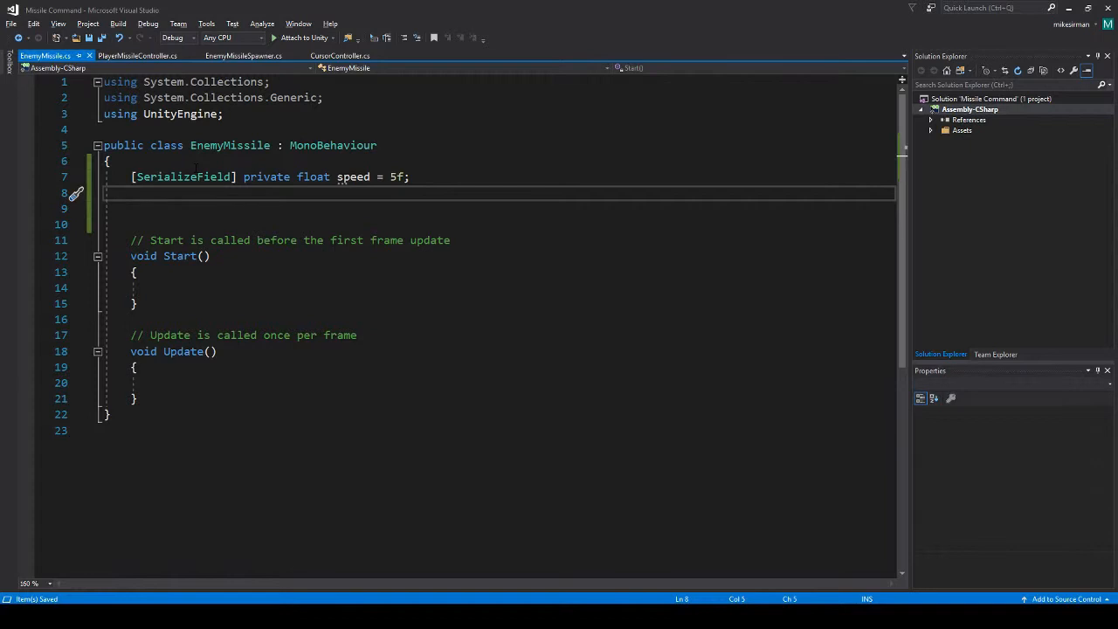
pyautogui.write('GameObject')
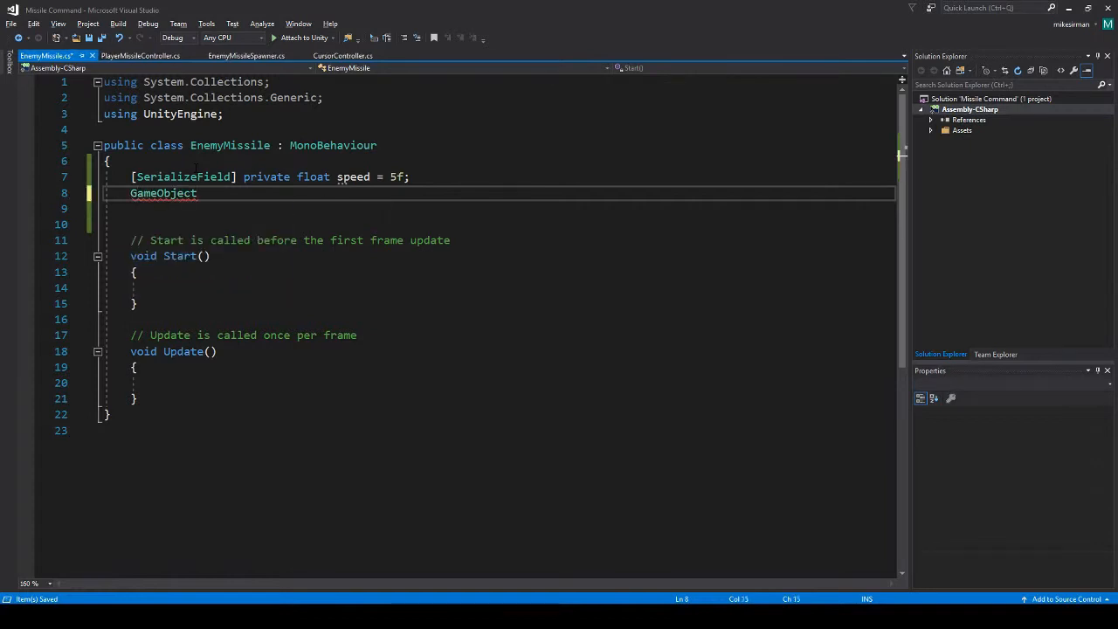
pyautogui.write('[]')
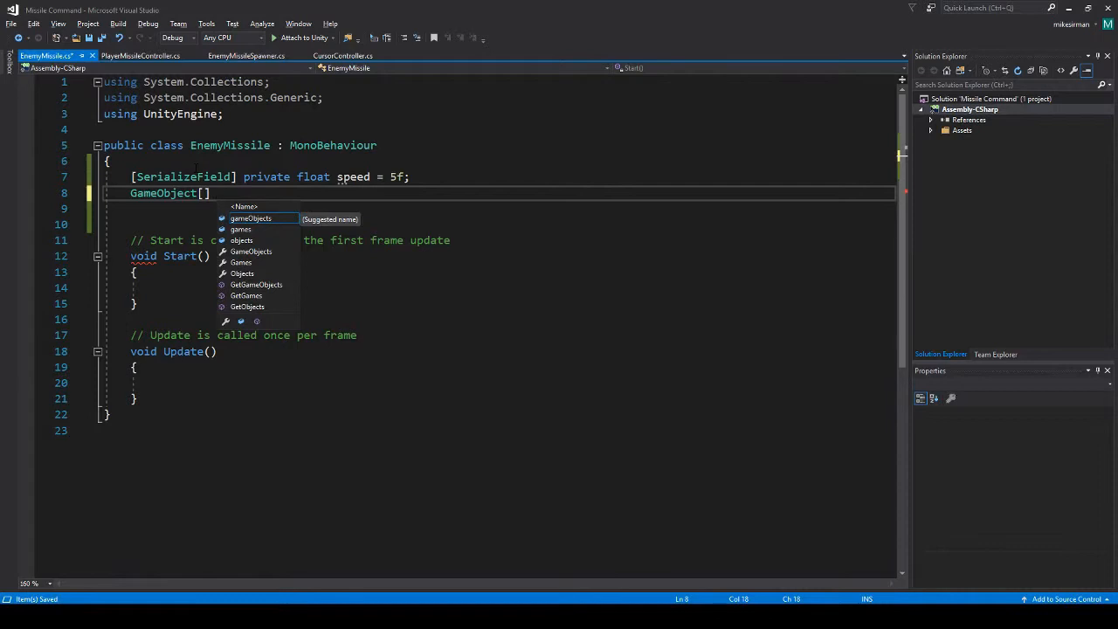
pyautogui.write('defe')
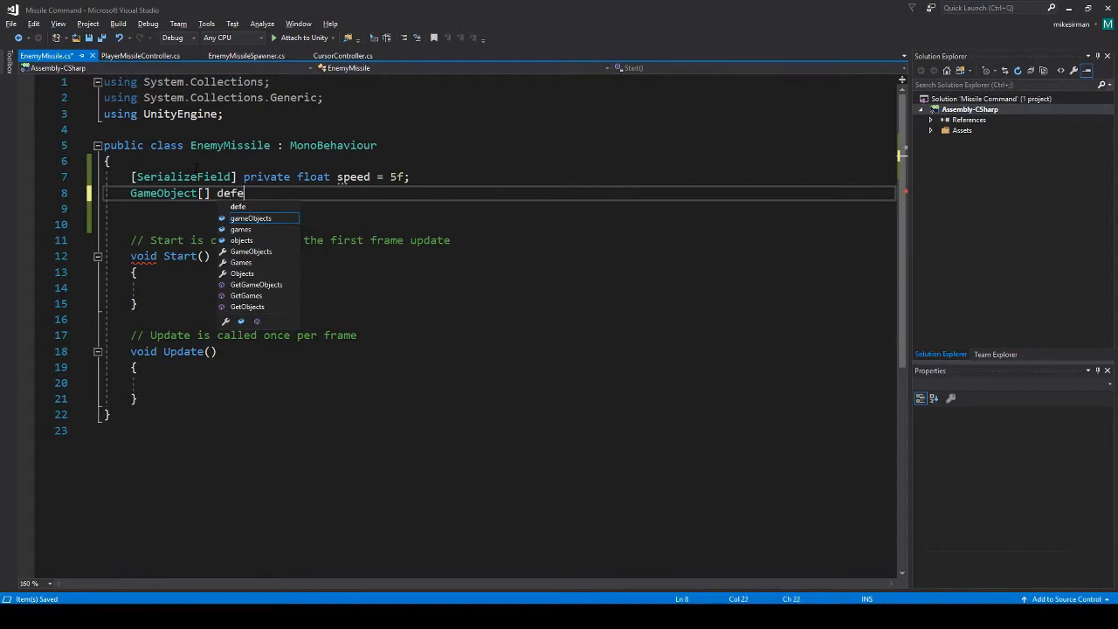
pyautogui.write('nders;')
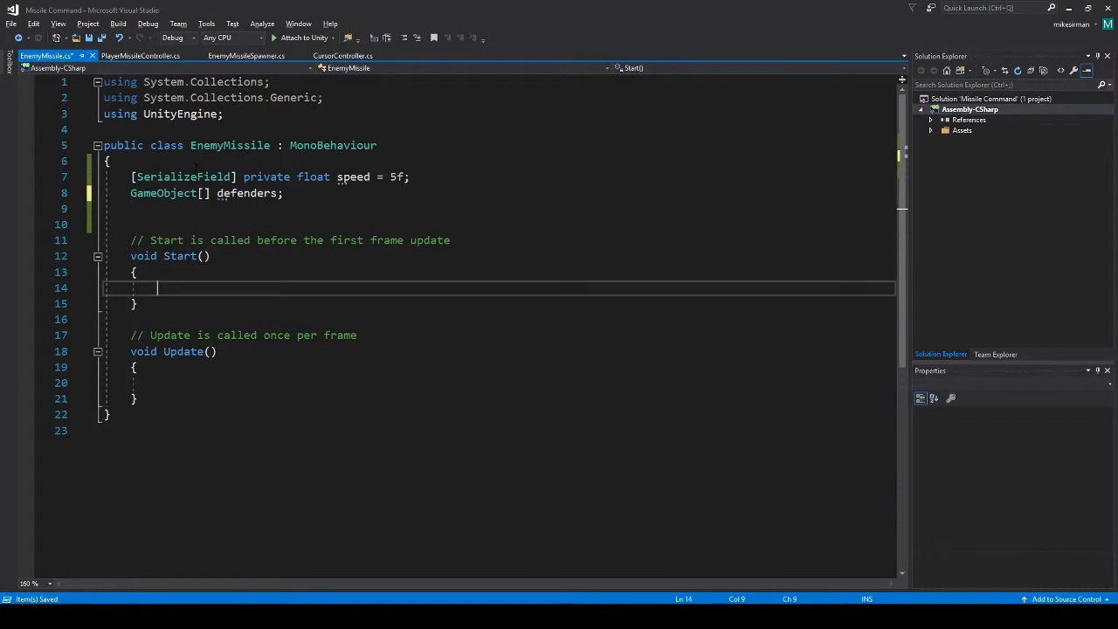
# In Start, fill defenders with GameObject.FindGameObjectsWithTag("Defenders").
pyautogui.write('defenders = new GameObject[')
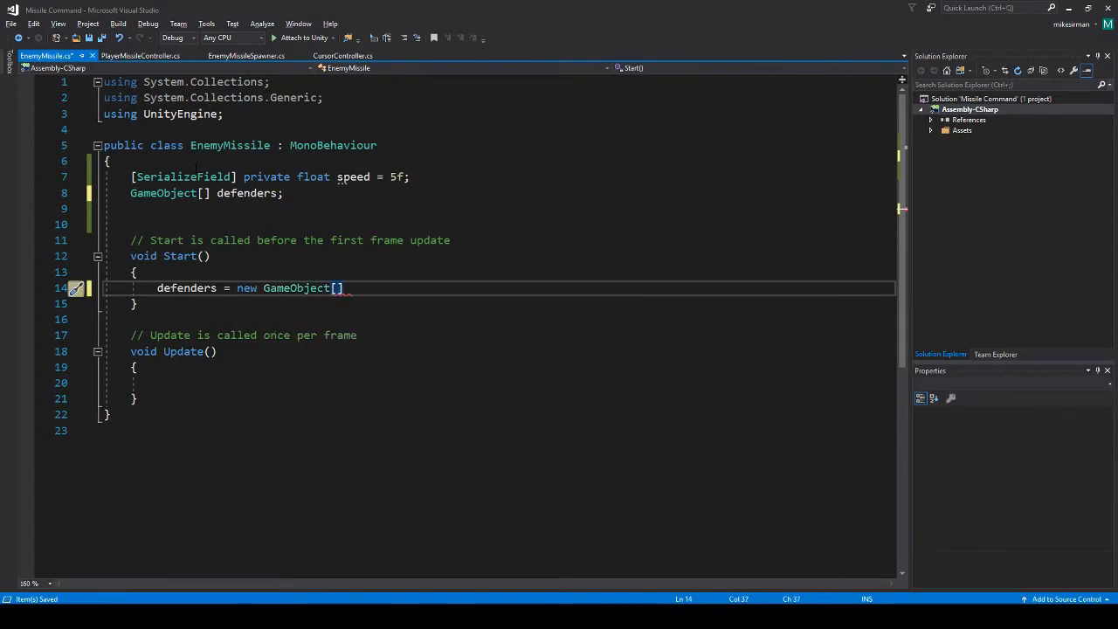
pyautogui.press('BackSpace')
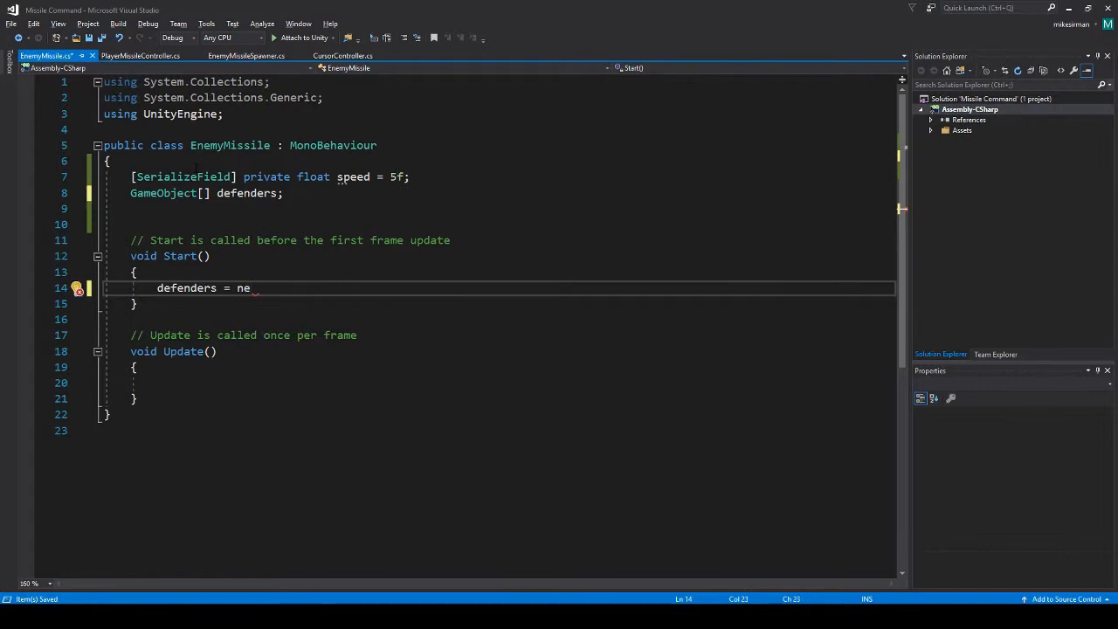
pyautogui.write('G')
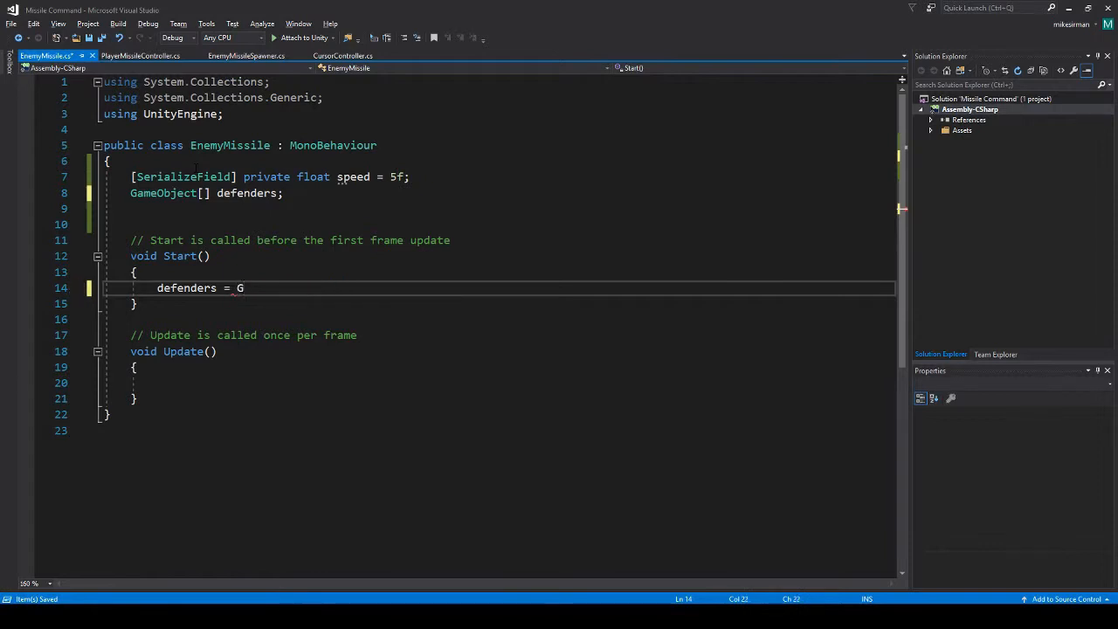
pyautogui.write('ameObject')
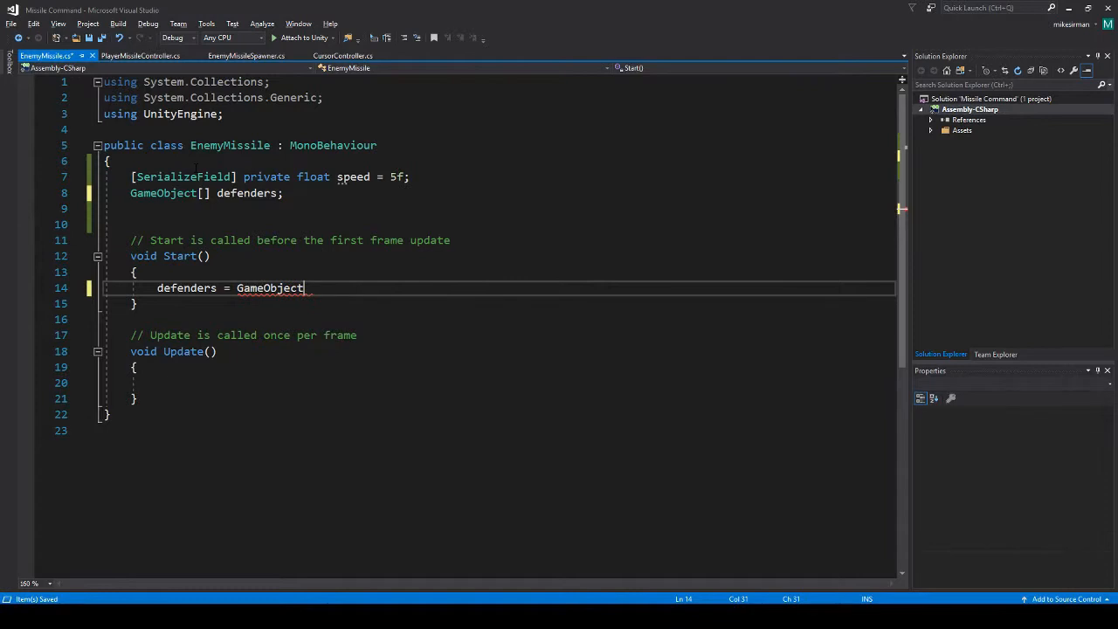
pyautogui.write('.f')
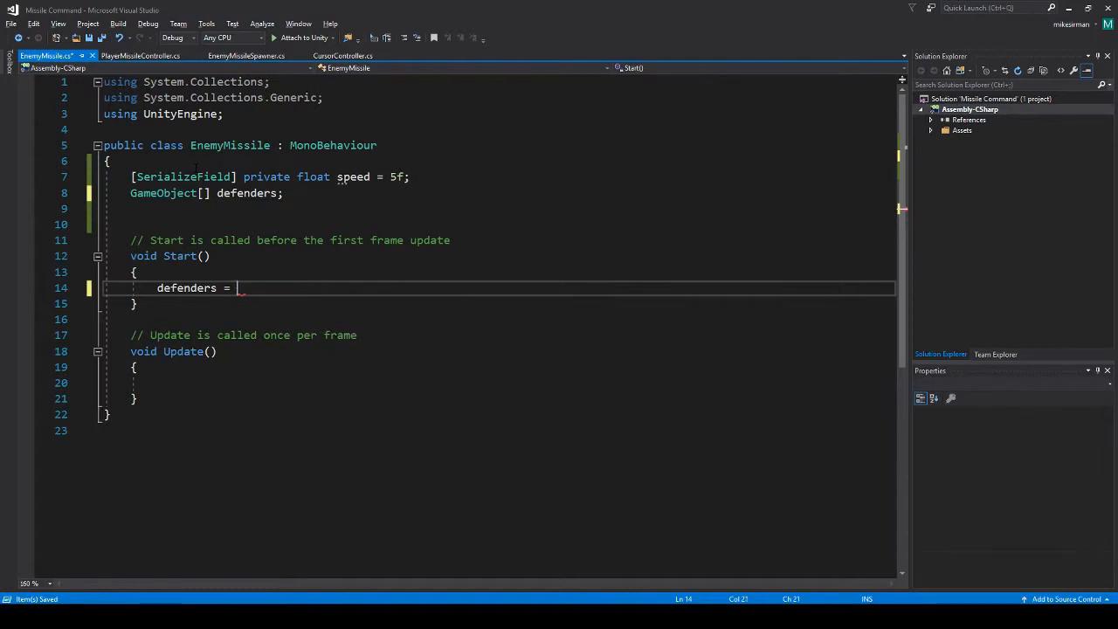
pyautogui.write('gameo')
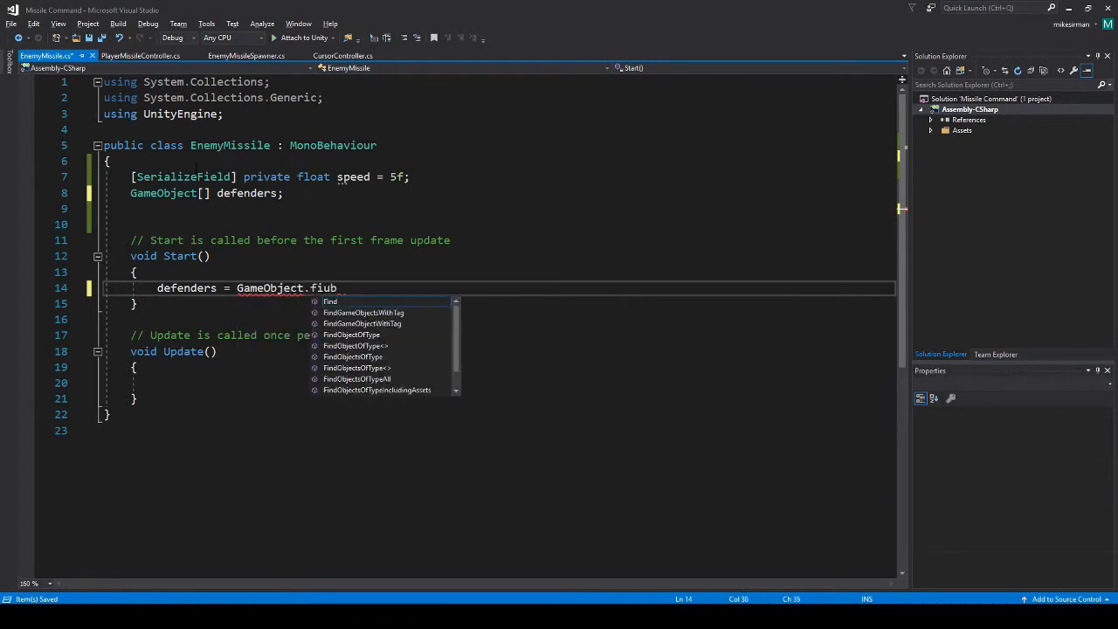
pyautogui.press('Backspace')
pyautogui.write('FindGameObjectsWithTag')
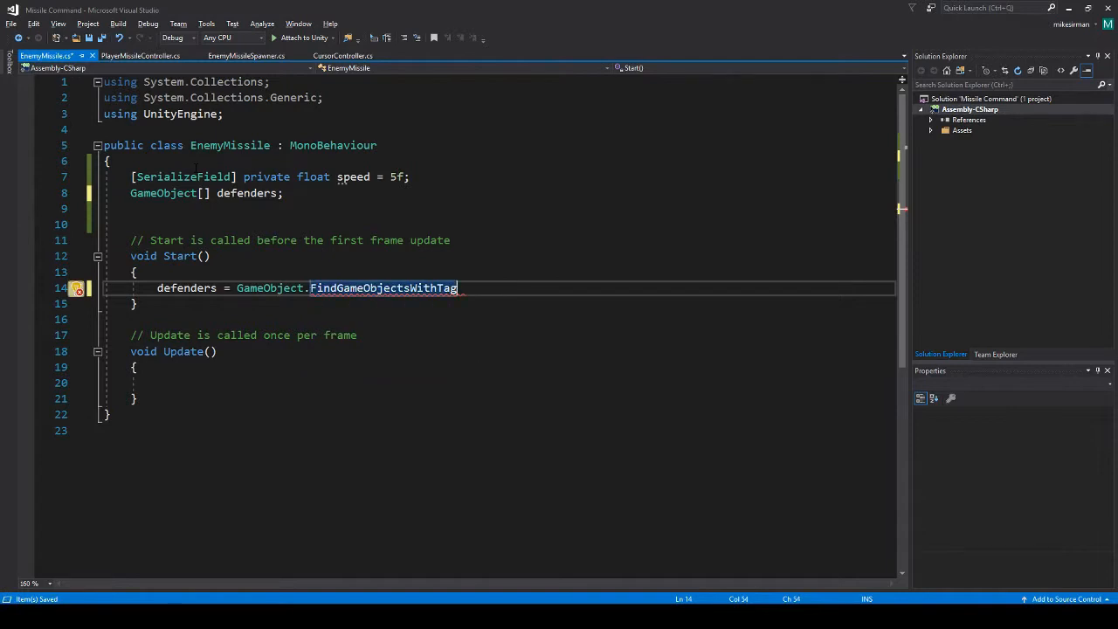
pyautogui.write('(')
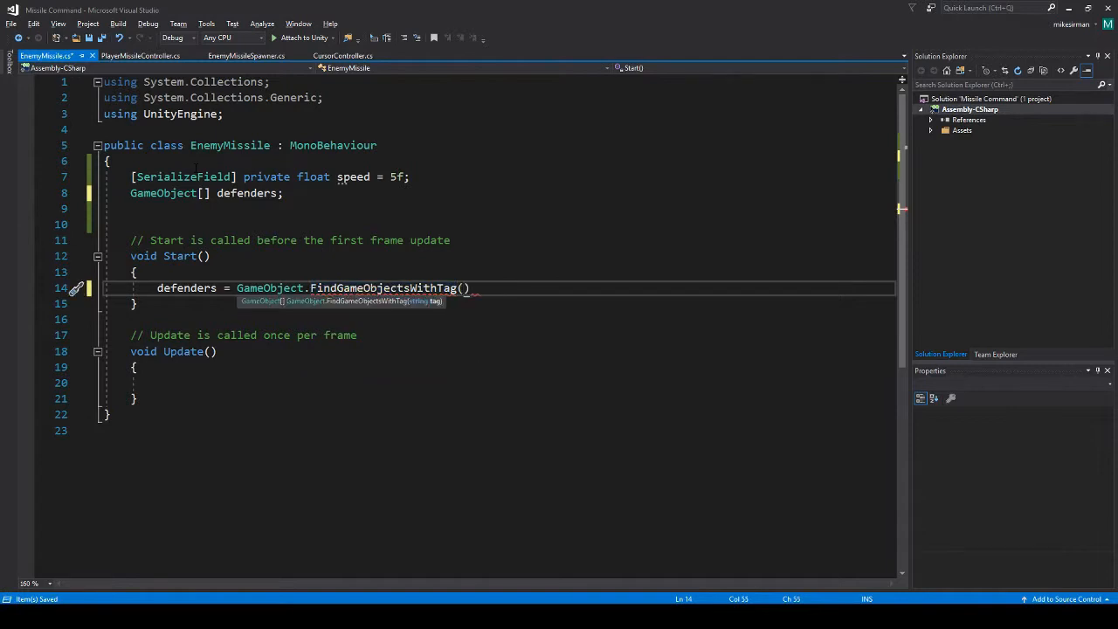
pyautogui.write('"D')
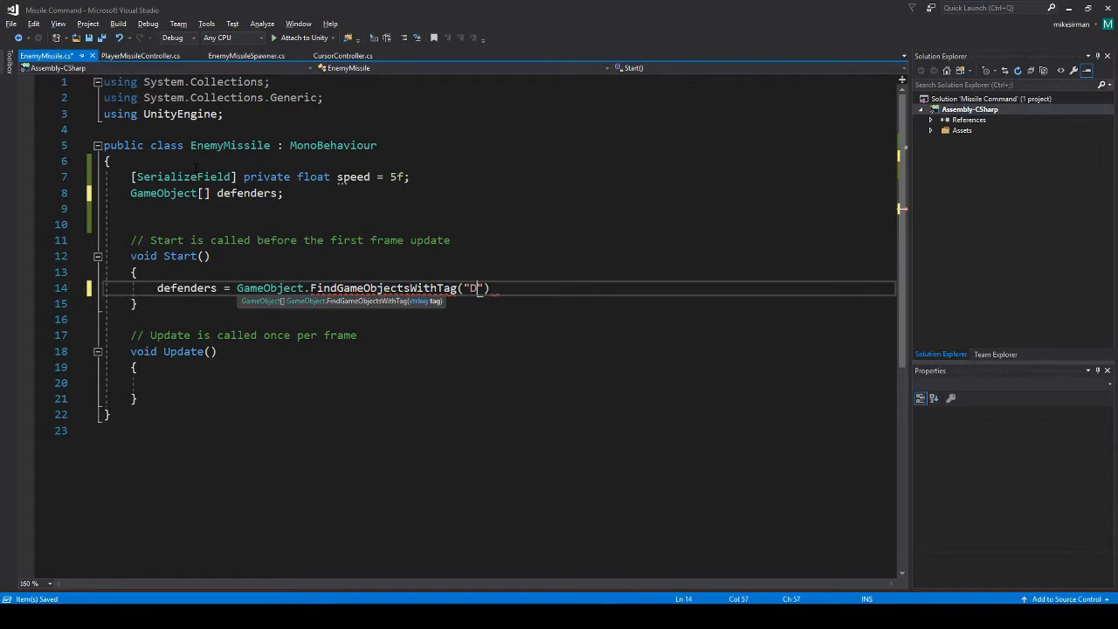
pyautogui.write('efenders')
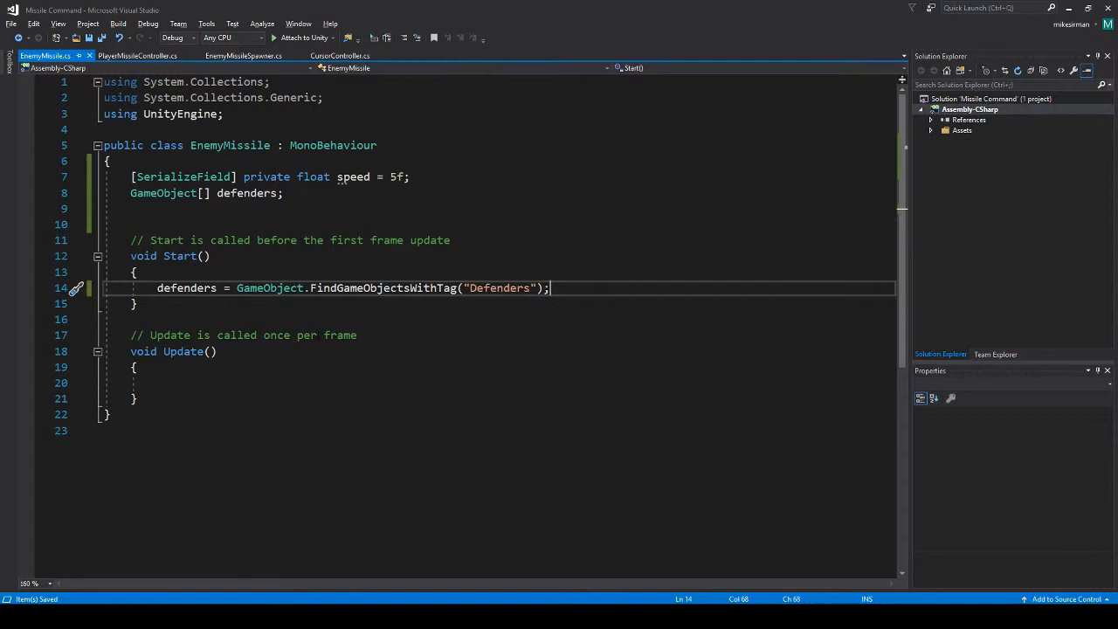
# Log defenders.Length with Debug.Log in Start.
pyautogui.write('Debug')
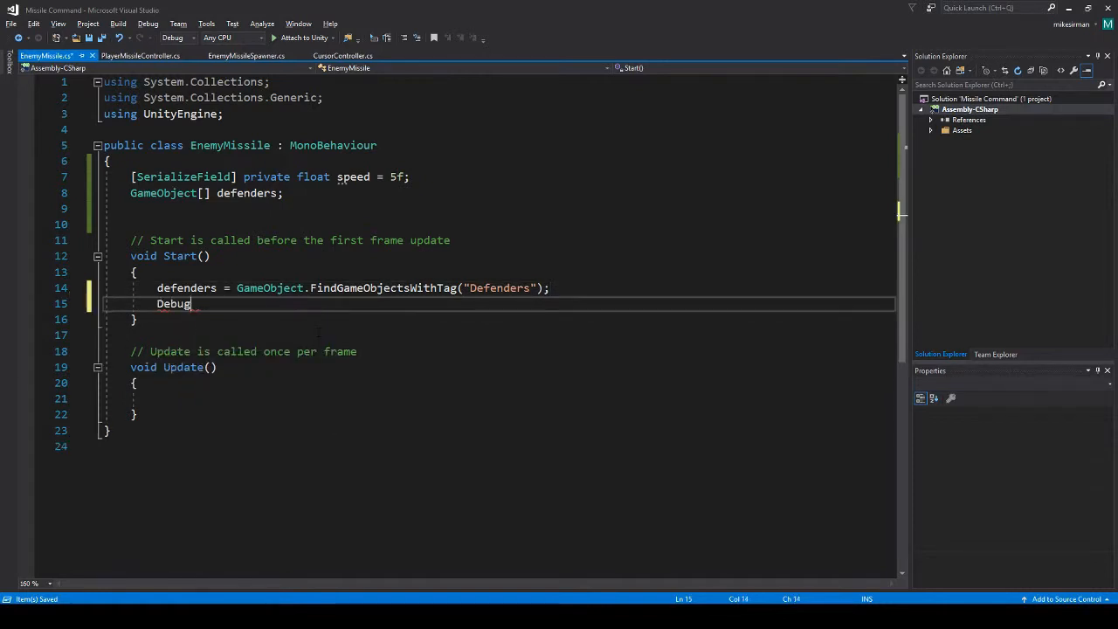
pyautogui.write('.Log()')
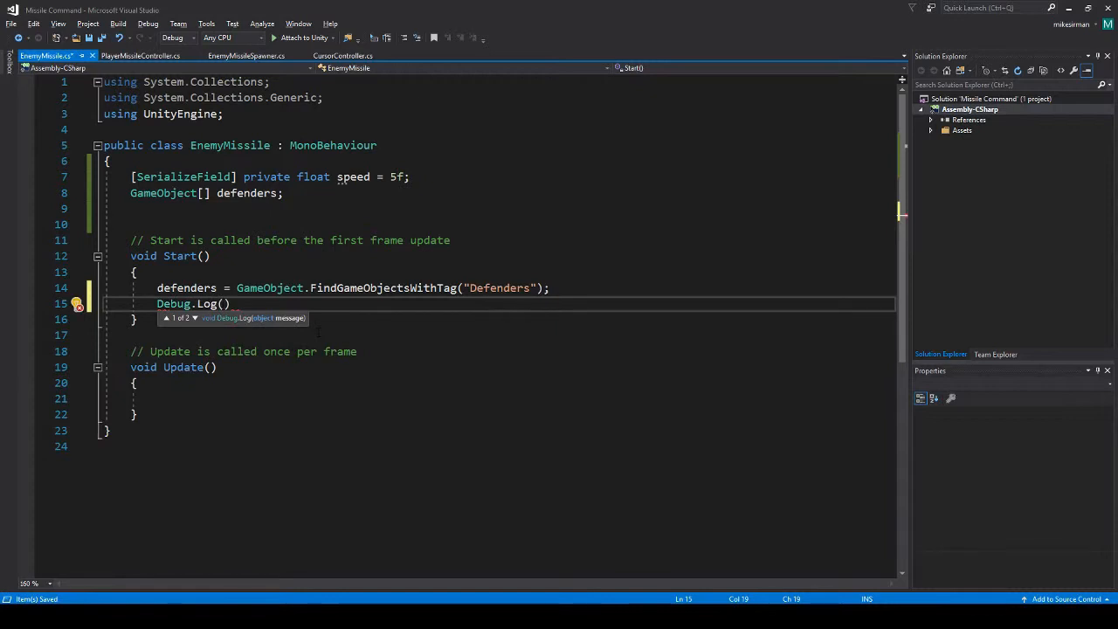
pyautogui.write('defenders.co')
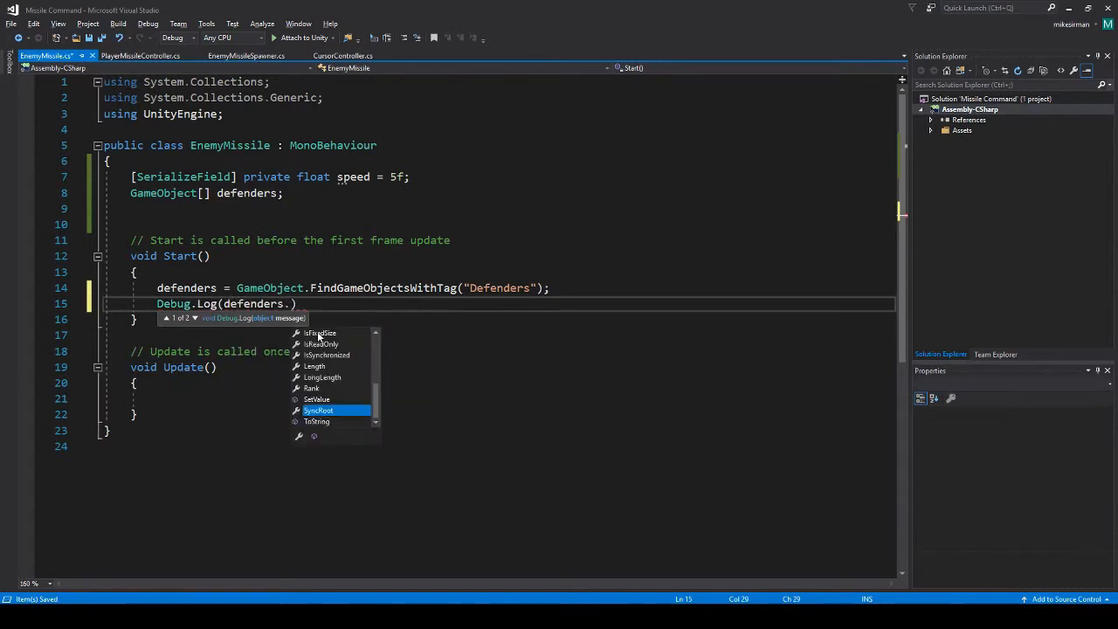
pyautogui.write('Length')
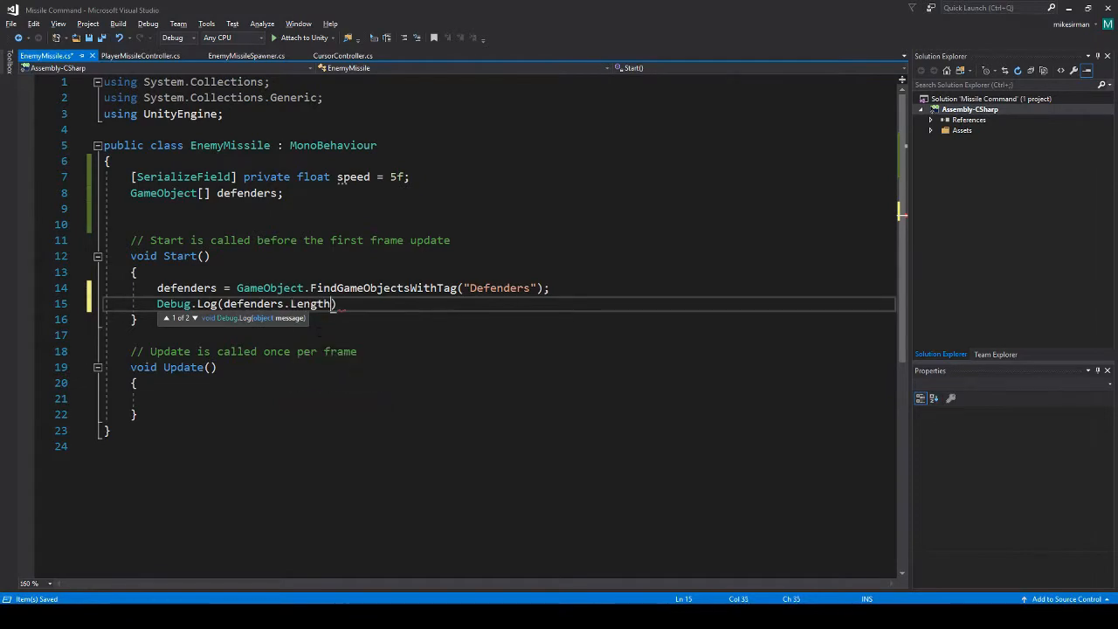
pyautogui.write(';')
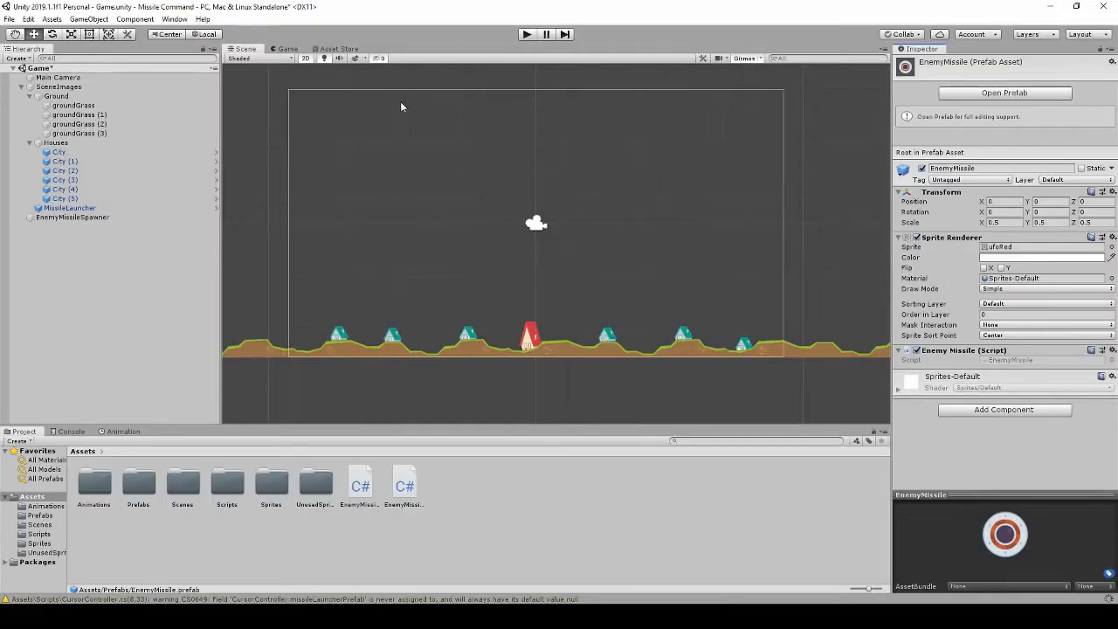
# Switch back to EnemyMissile.cs in Visual Studio.
pyautogui.click(527, 34)
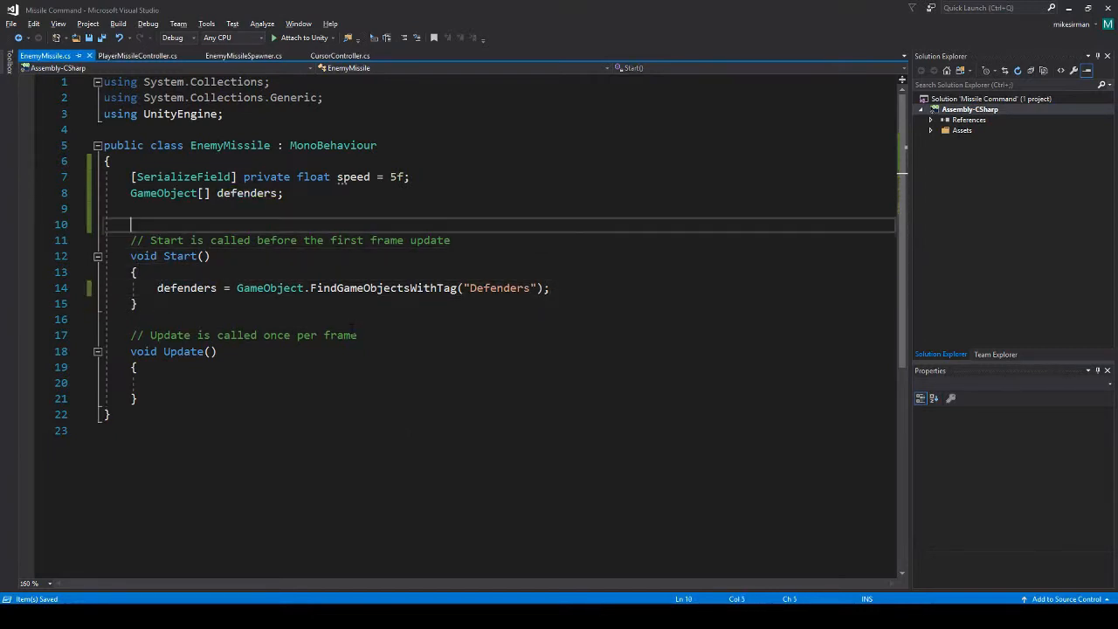
# Declare a Transform target field in EnemyMissile.
pyautogui.press('Enter')
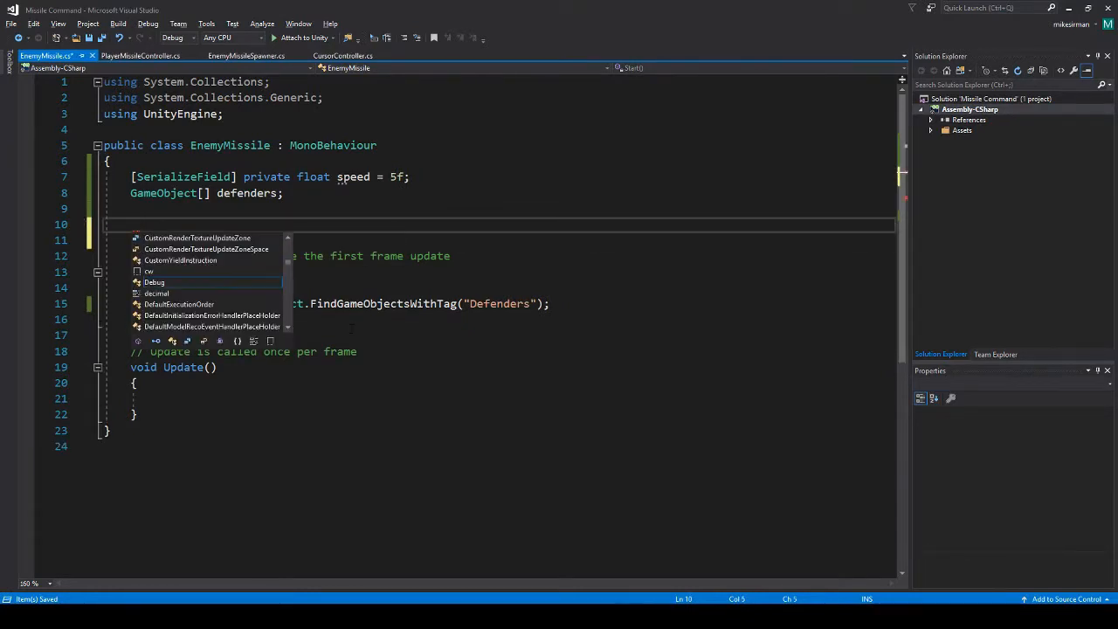
pyautogui.write('GameObject')
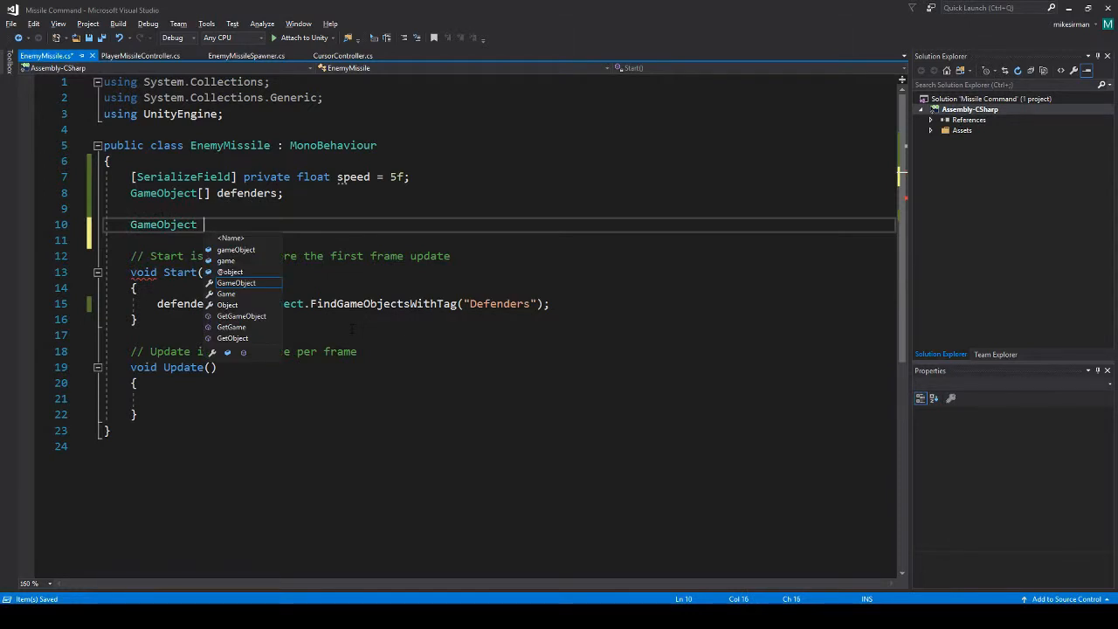
pyautogui.write('target;')
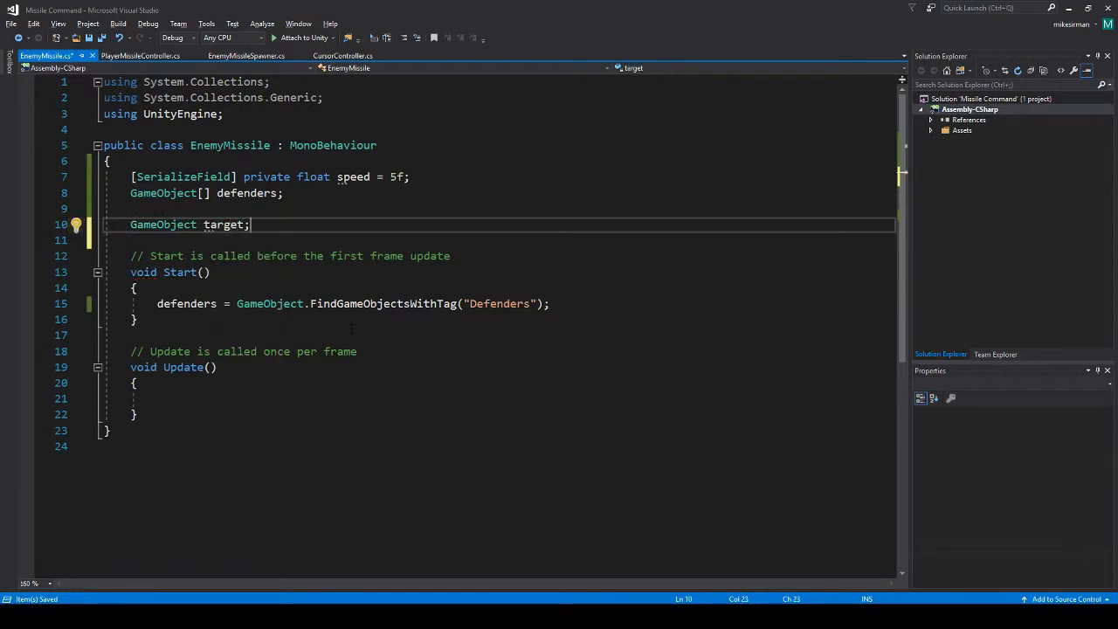
pyautogui.write('Transform')
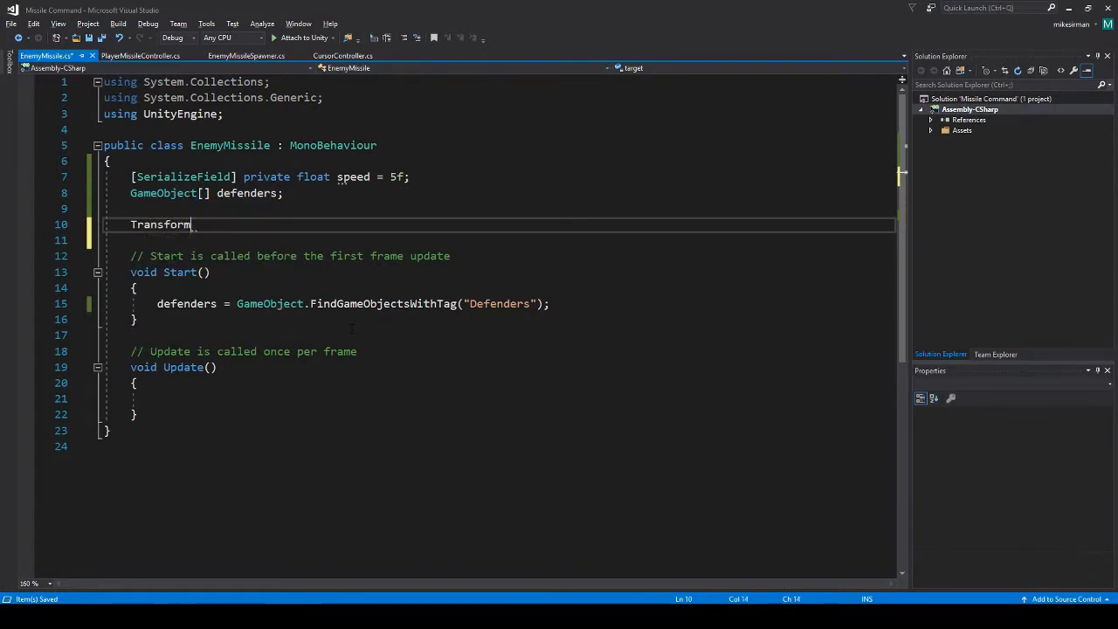
pyautogui.write('targ')
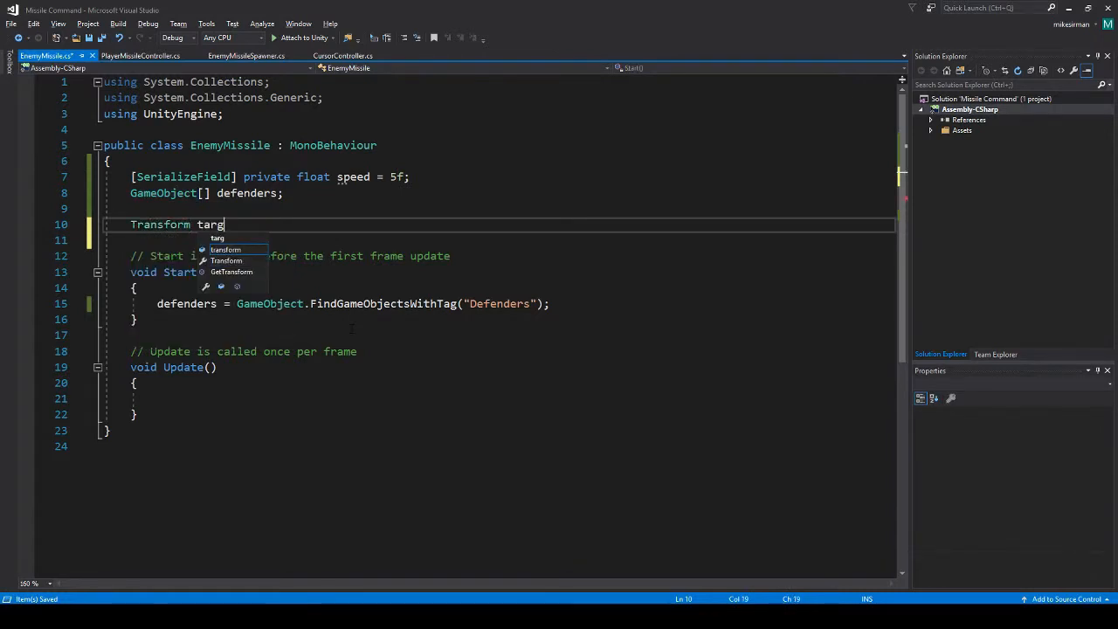
pyautogui.write('et;')
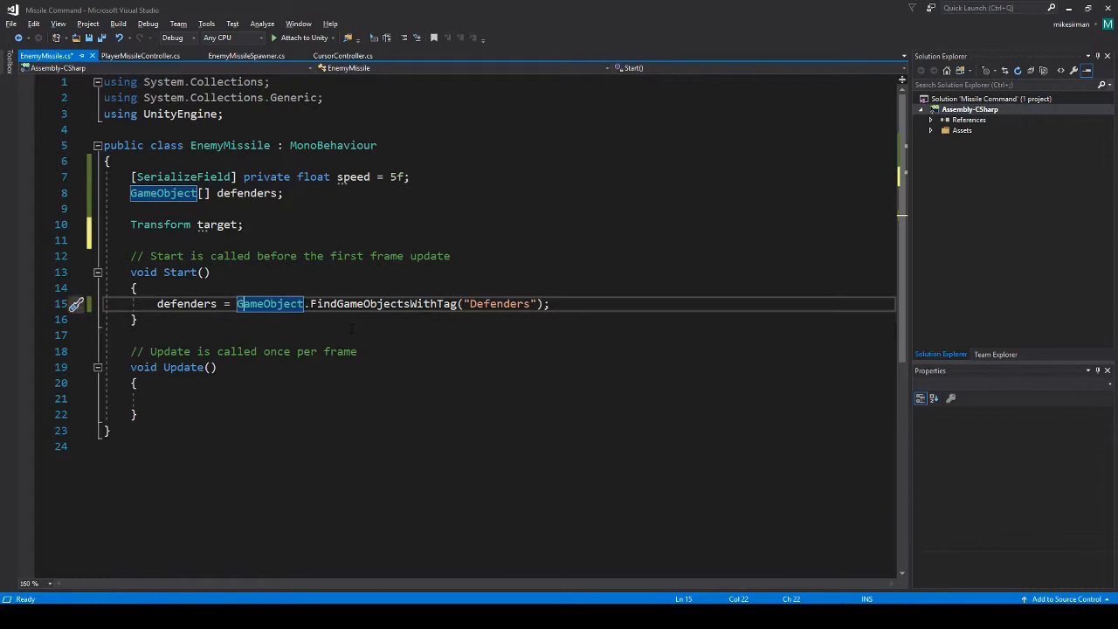
pyautogui.press('ctrl+s')
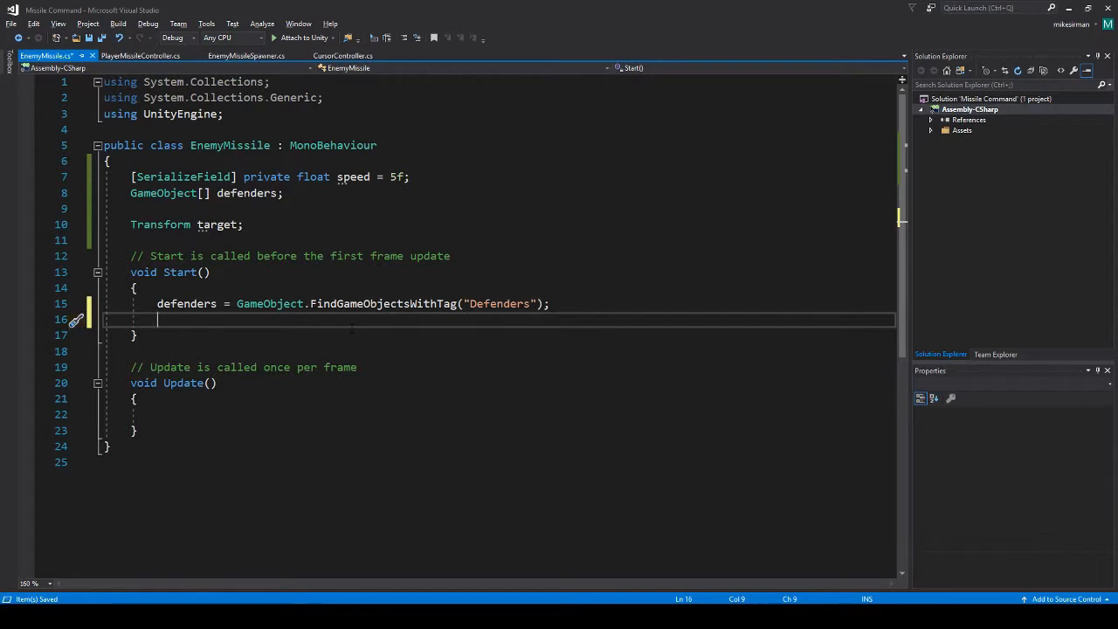
# In Start set target = defenders[Random.Range(0, defenders.Length)].transform.
pyautogui.write('target =')
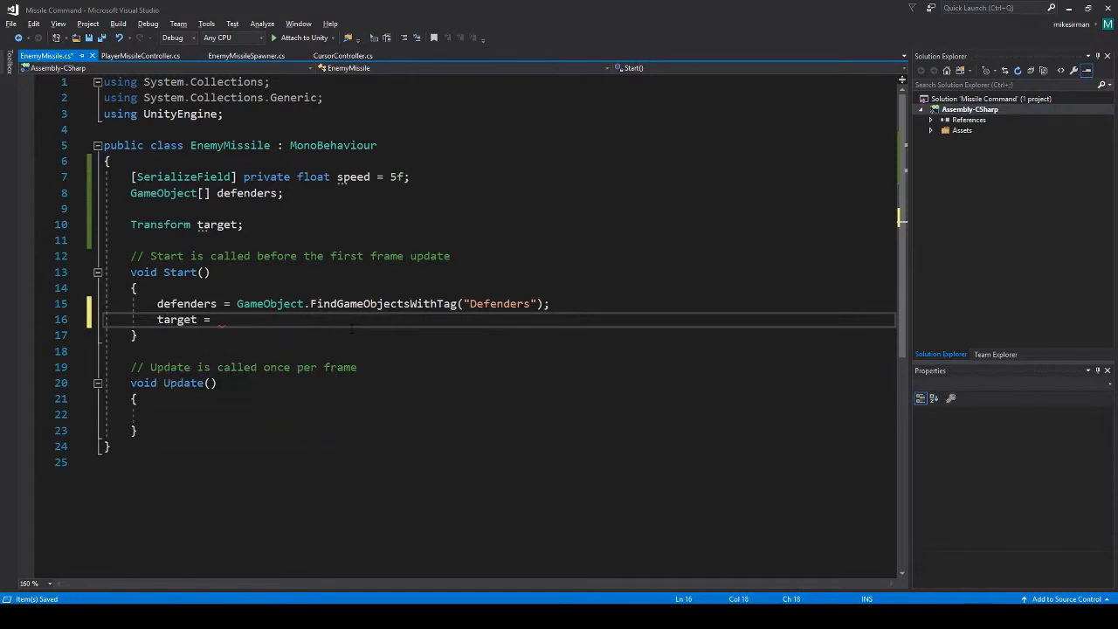
pyautogui.write('defe')
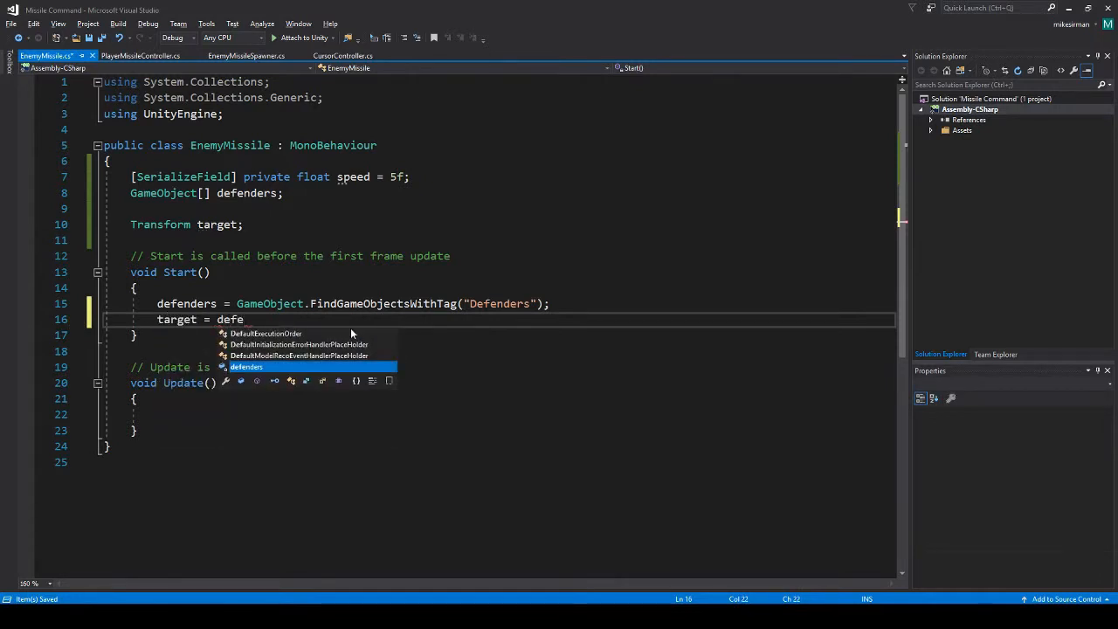
pyautogui.write('nders[]')
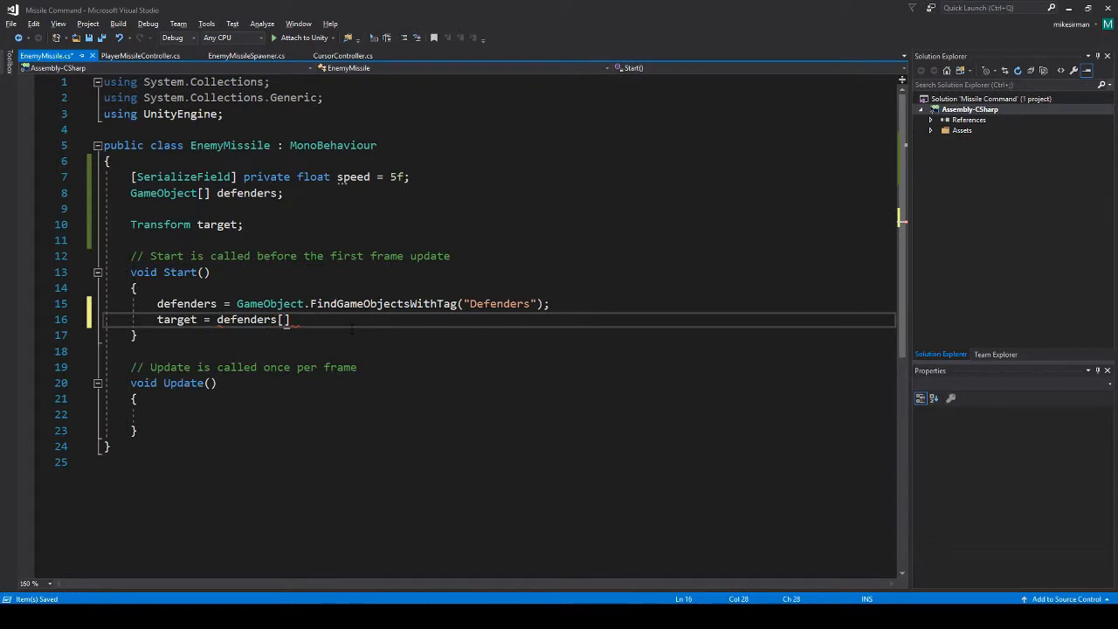
pyautogui.write('Random.Range(')
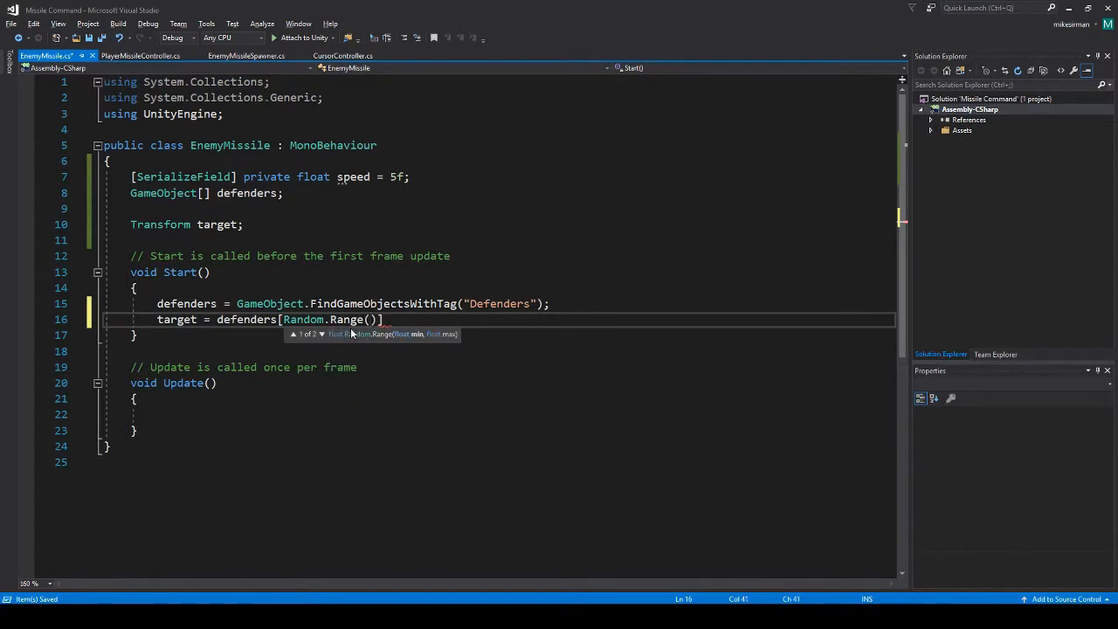
pyautogui.write('0,')
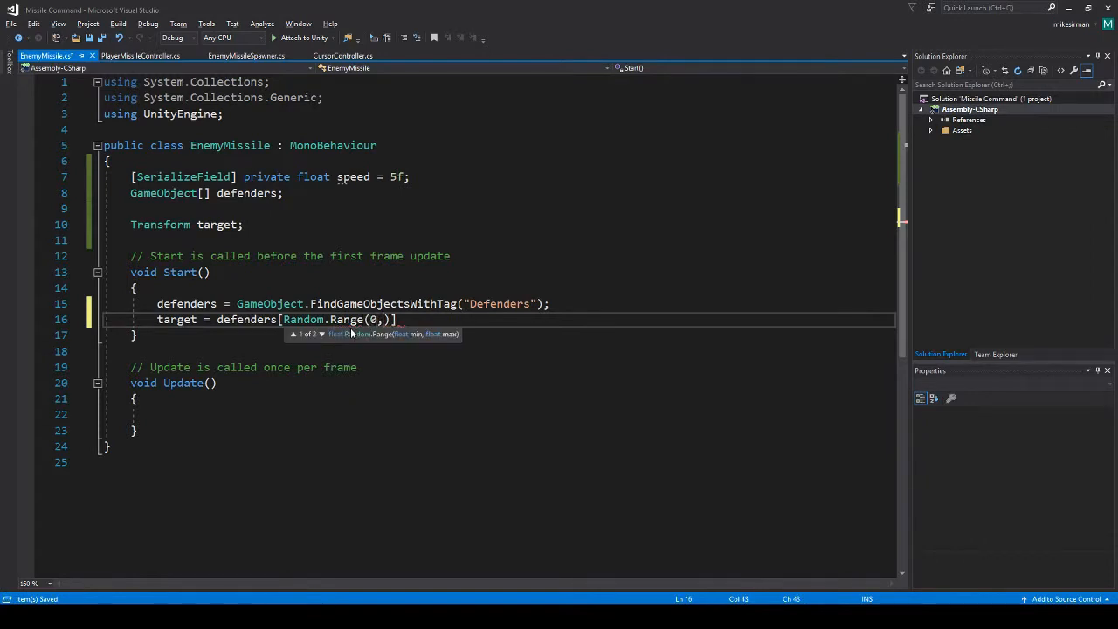
pyautogui.write('defenders.length')
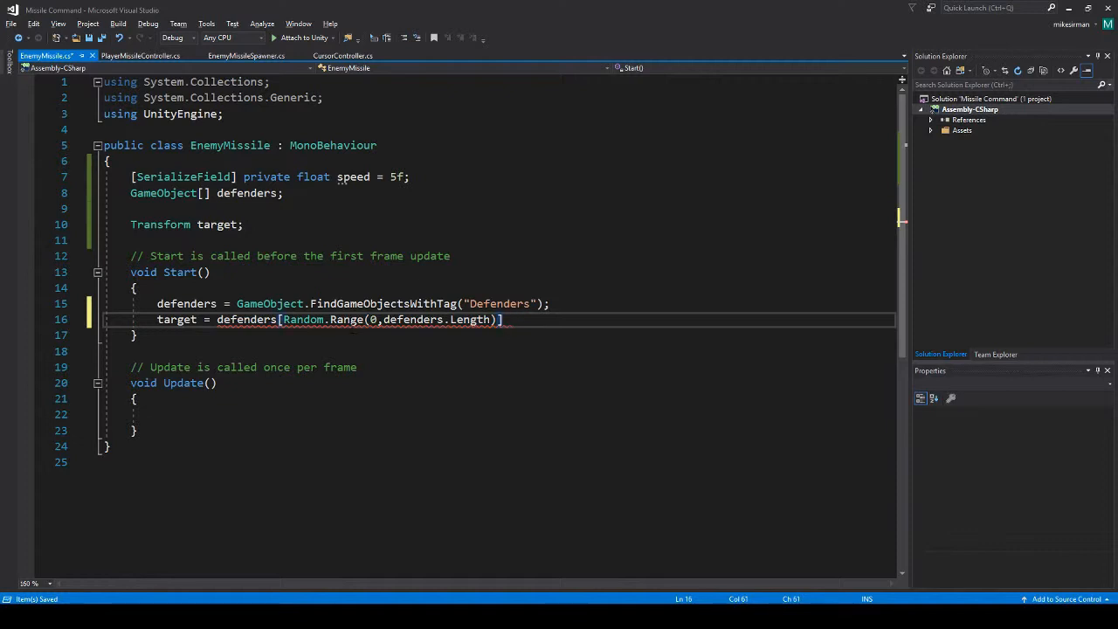
pyautogui.write('" "')
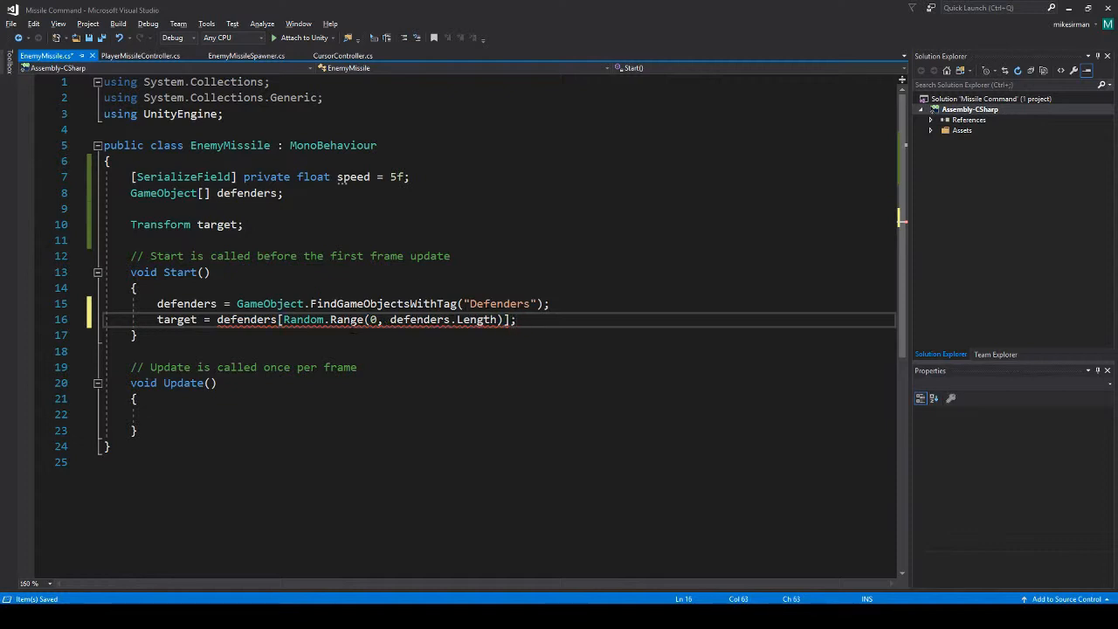
pyautogui.write('.transform')
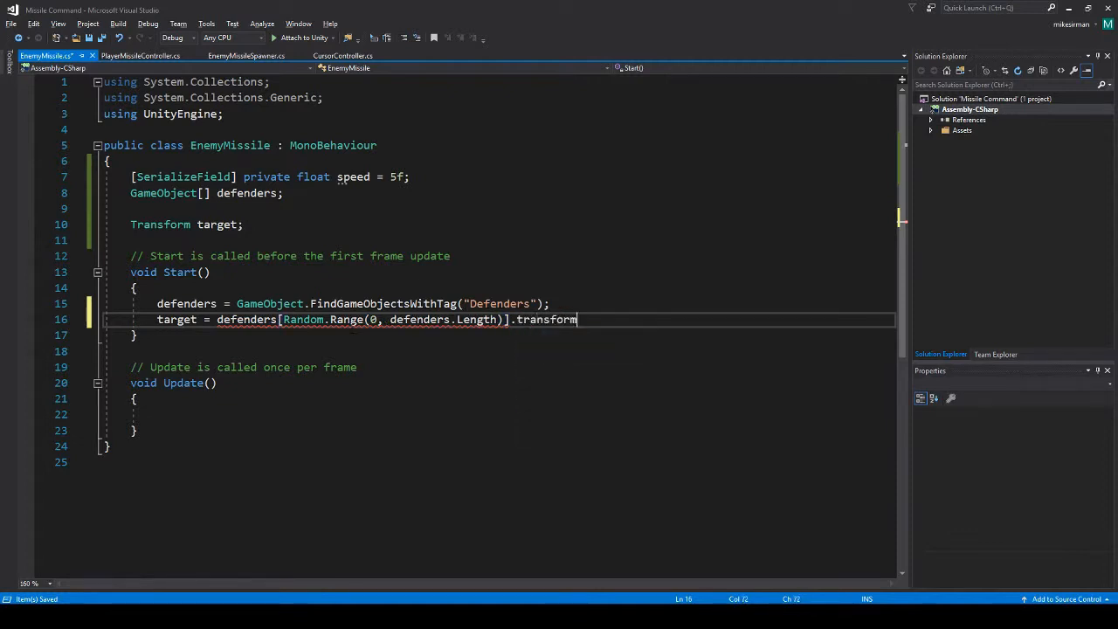
pyautogui.write(';')
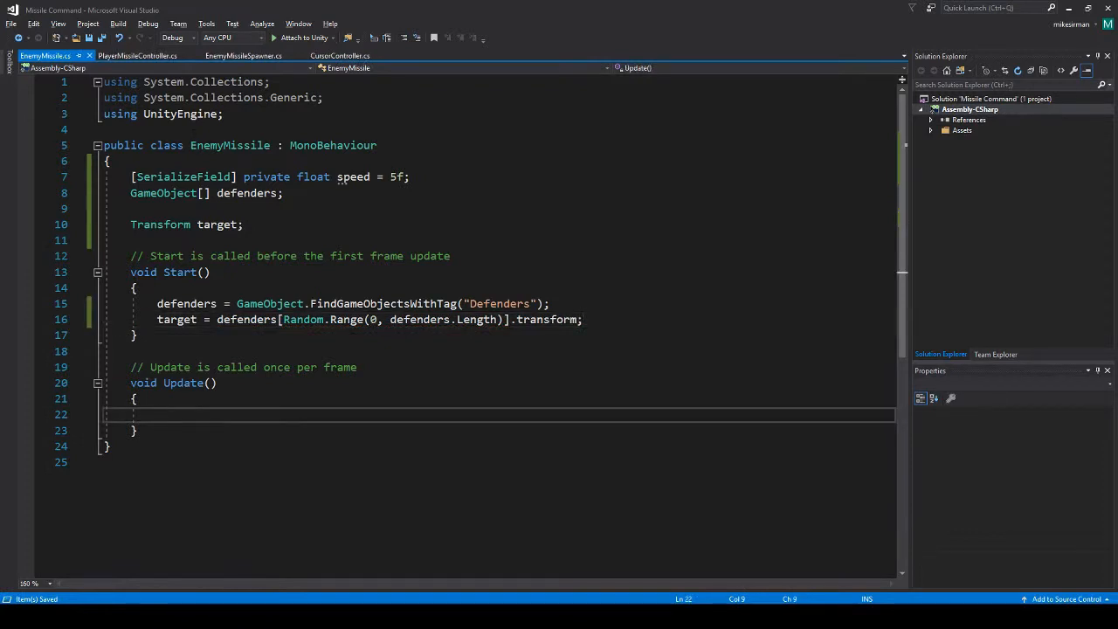
pyautogui.moveTo(136, 56)
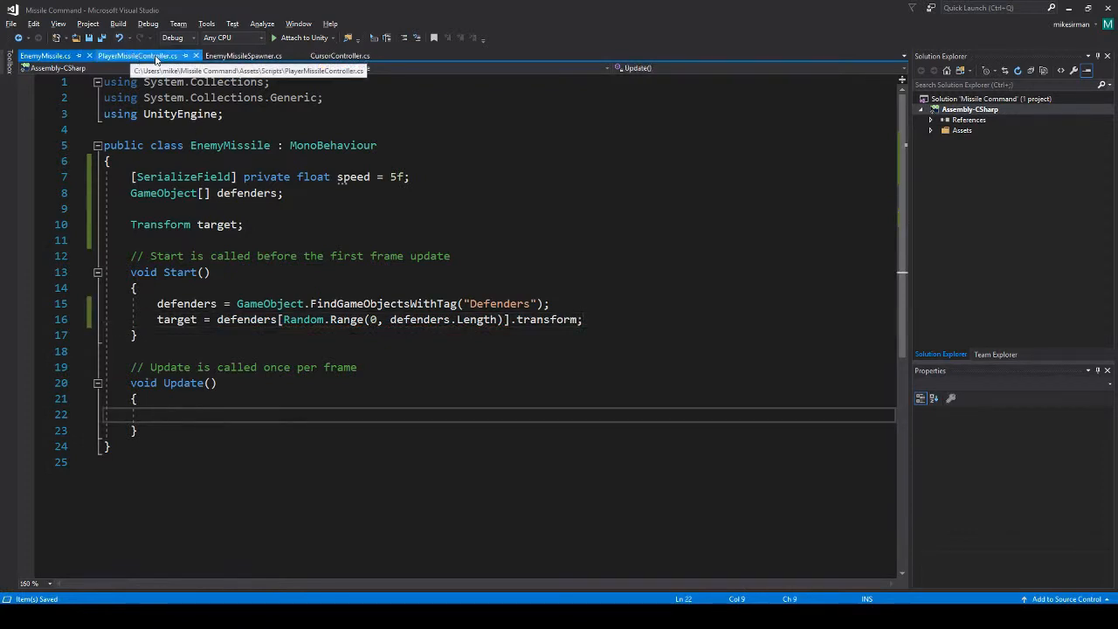
# Copy PlayerMissileController's Vector2.MoveTowards line into EnemyMissile's Update, moving toward target at speed.
pyautogui.click(136, 56)
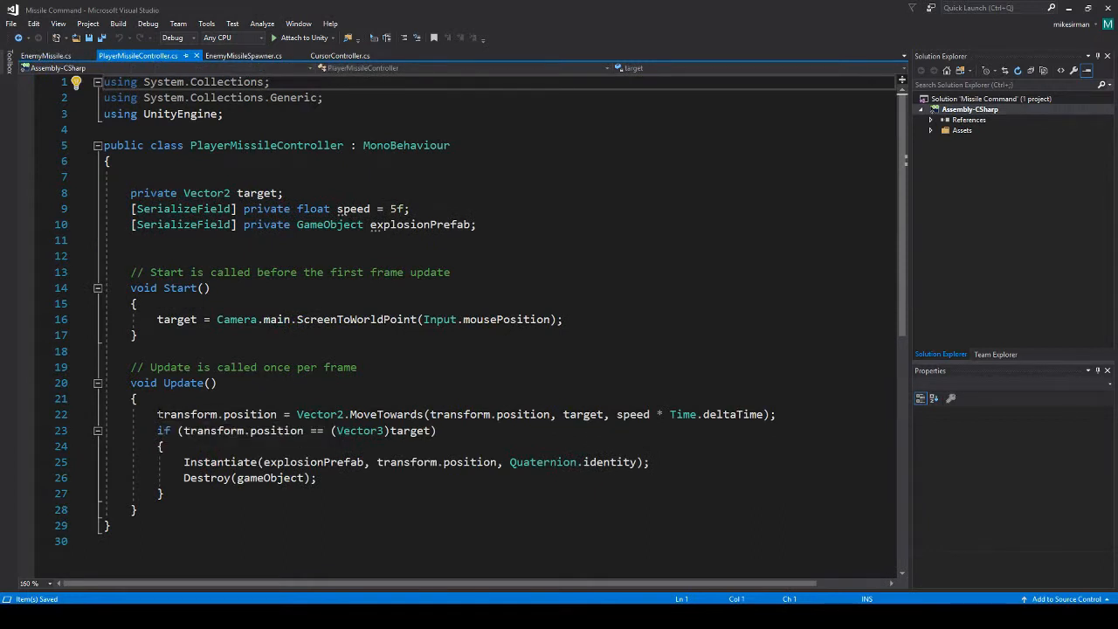
pyautogui.tripleClick(350, 414)
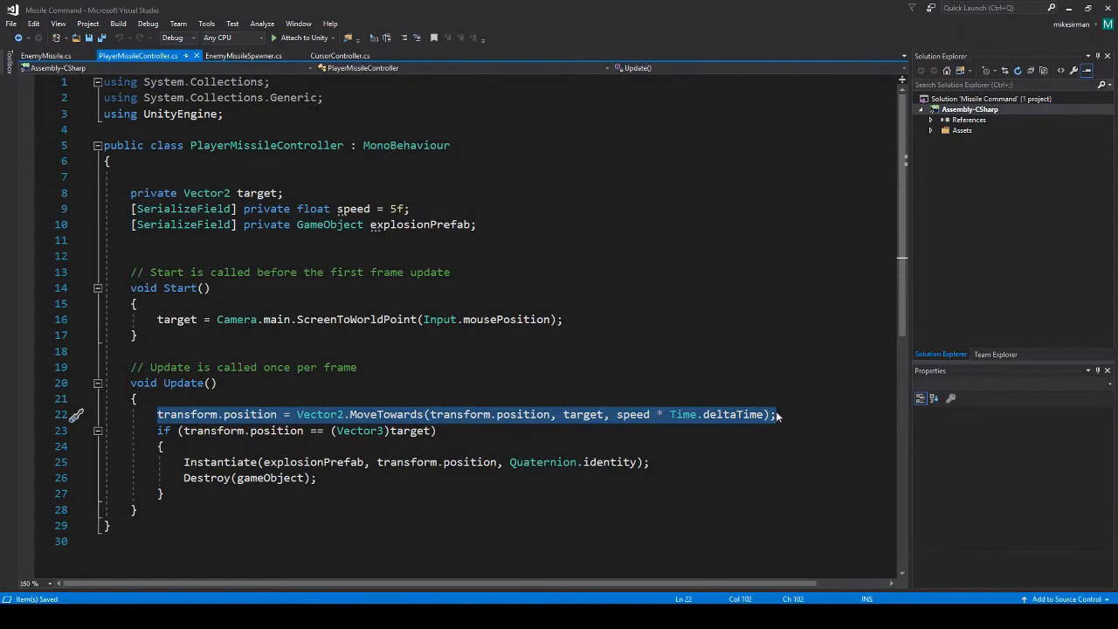
pyautogui.click(43, 56)
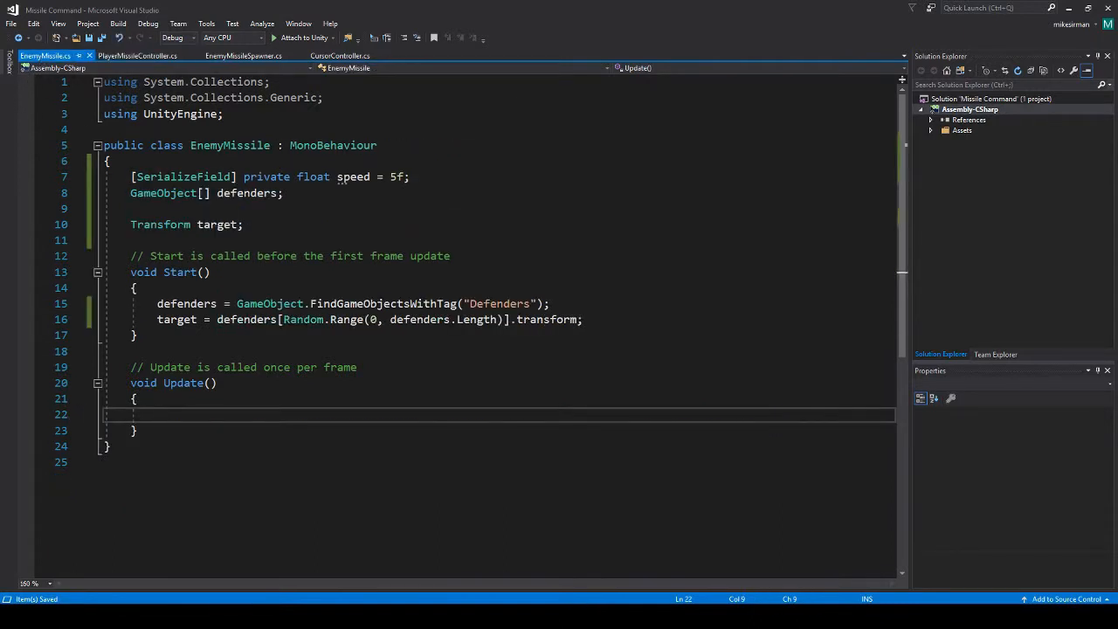
pyautogui.write('transform.position = Vector2.MoveTowards(transform.position, target, speed * Time.deltaTime);')
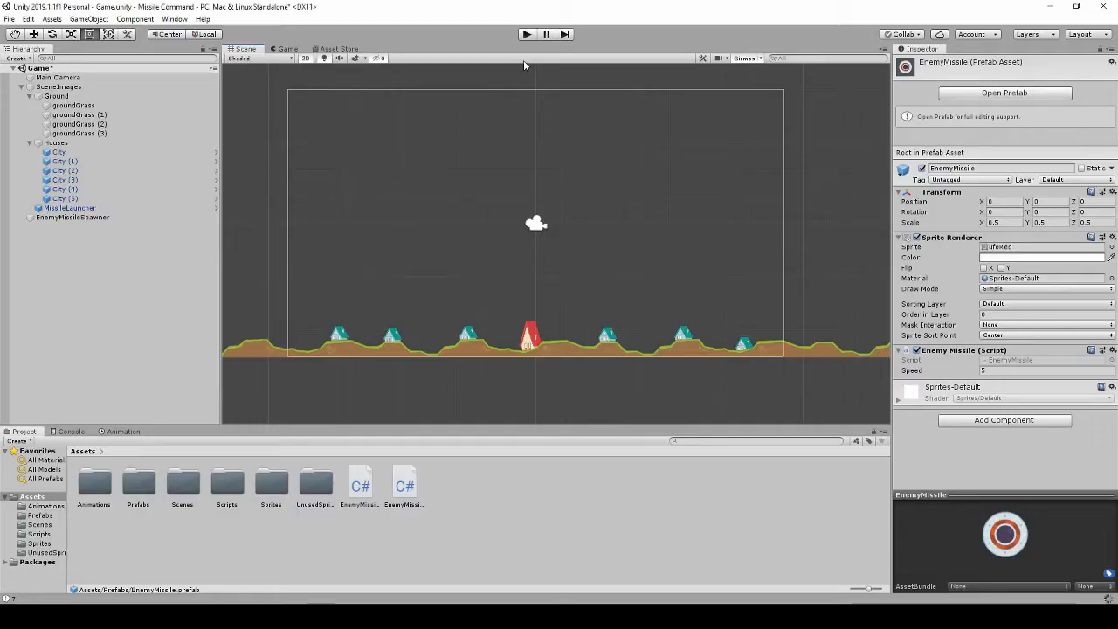
# Change the MoveTowards argument to target.position in EnemyMissile's Update, then return to Unity.
pyautogui.click(527, 35)
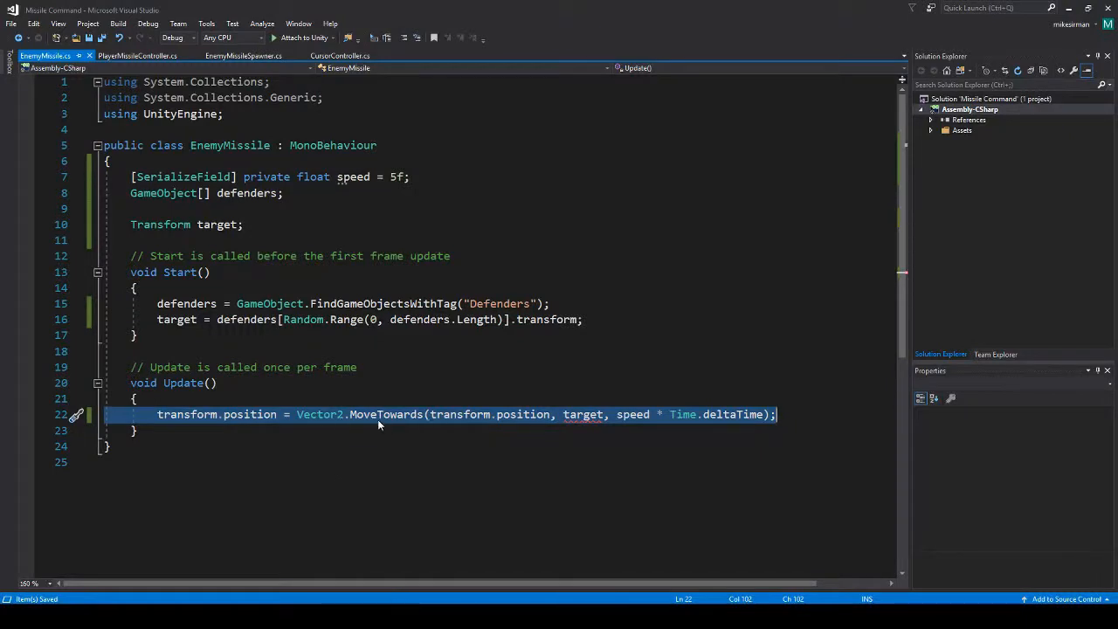
pyautogui.moveTo(510, 421)
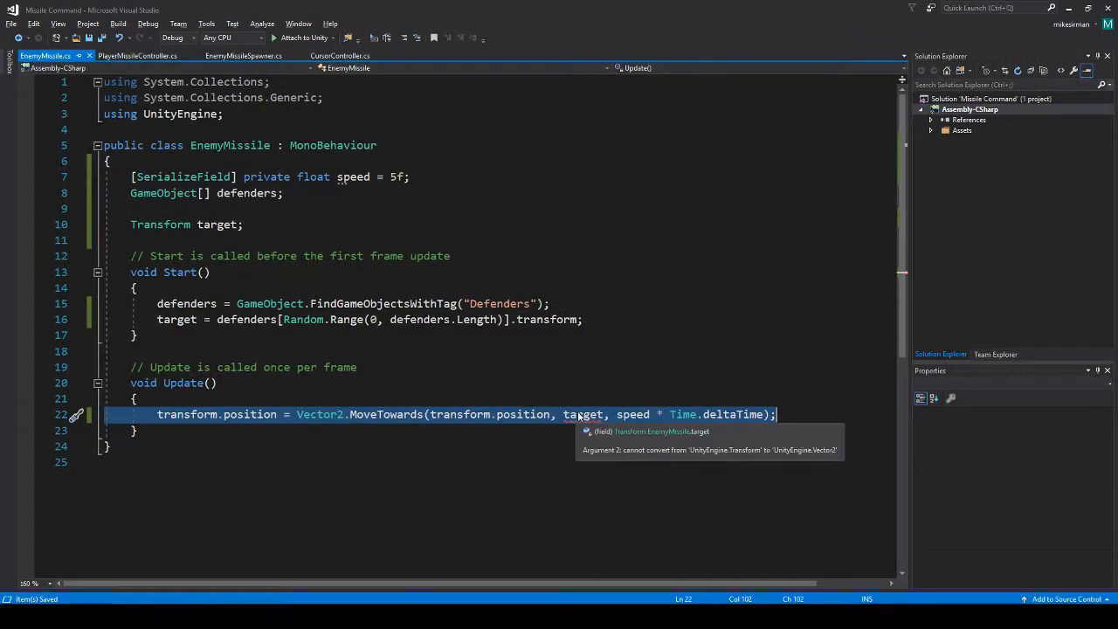
pyautogui.click(602, 414)
pyautogui.write('.position')
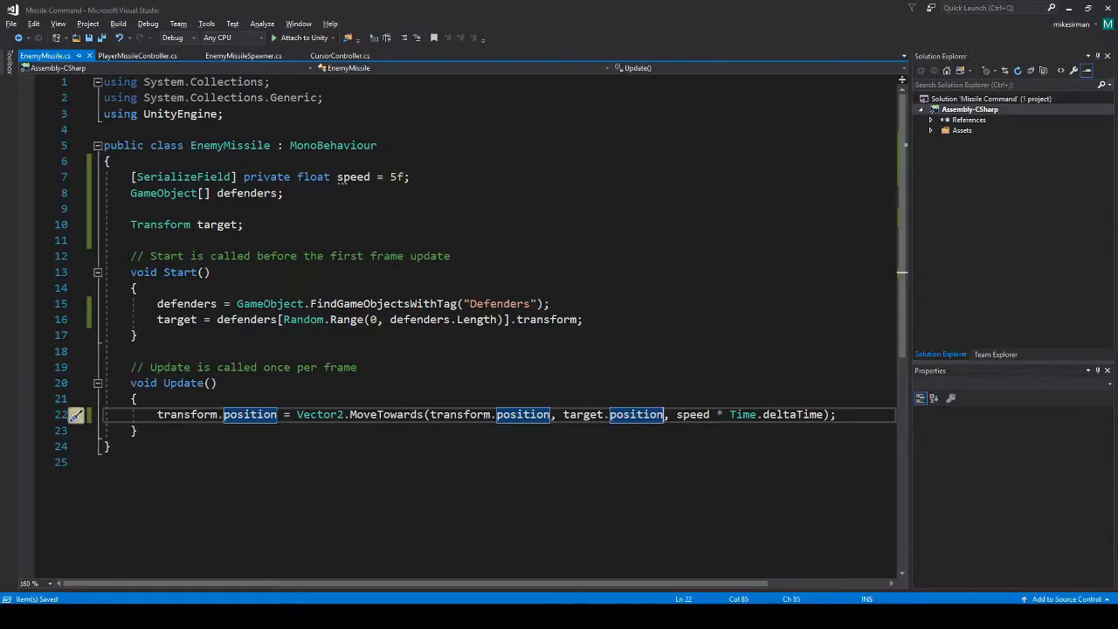
pyautogui.click(136, 54)
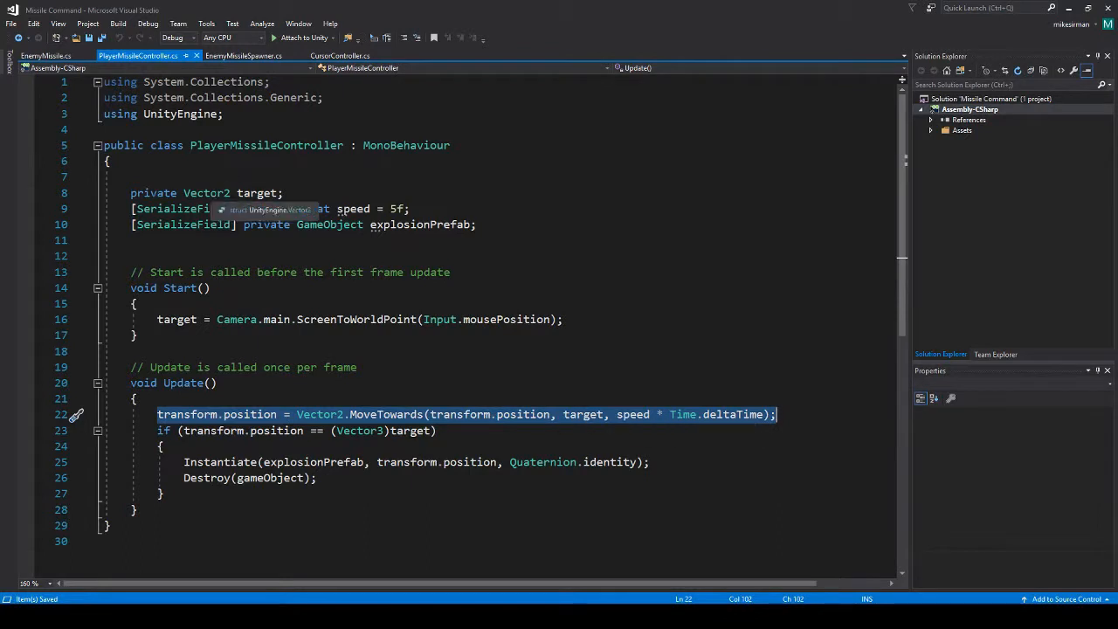
pyautogui.click(45, 56)
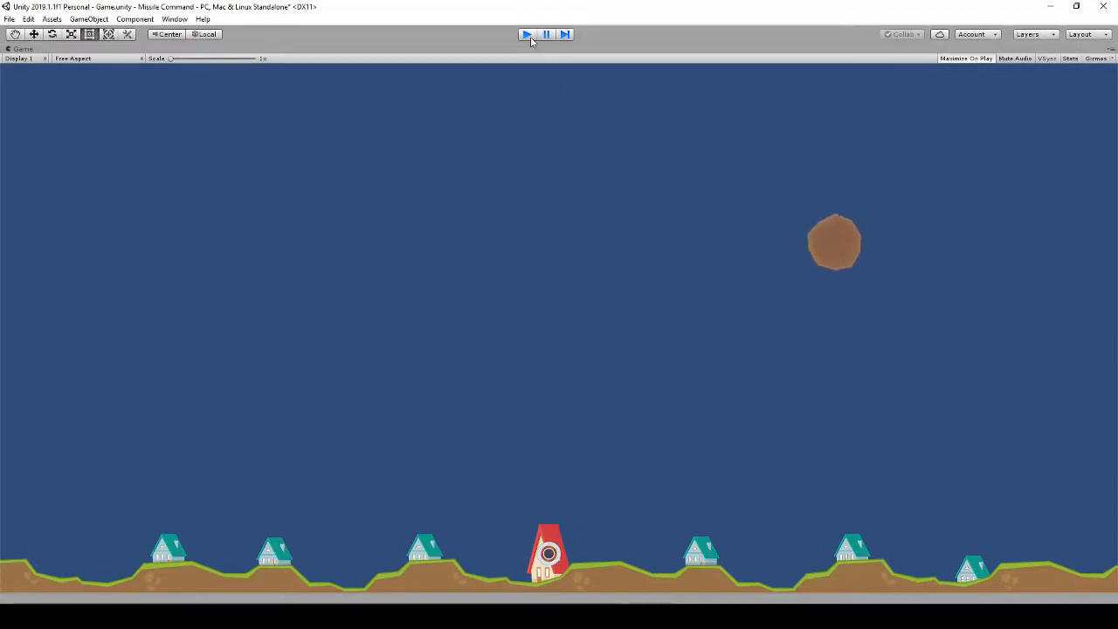
# Run the scene until an enemy missile reaches a city, then stop play mode.
pyautogui.click(527, 35)
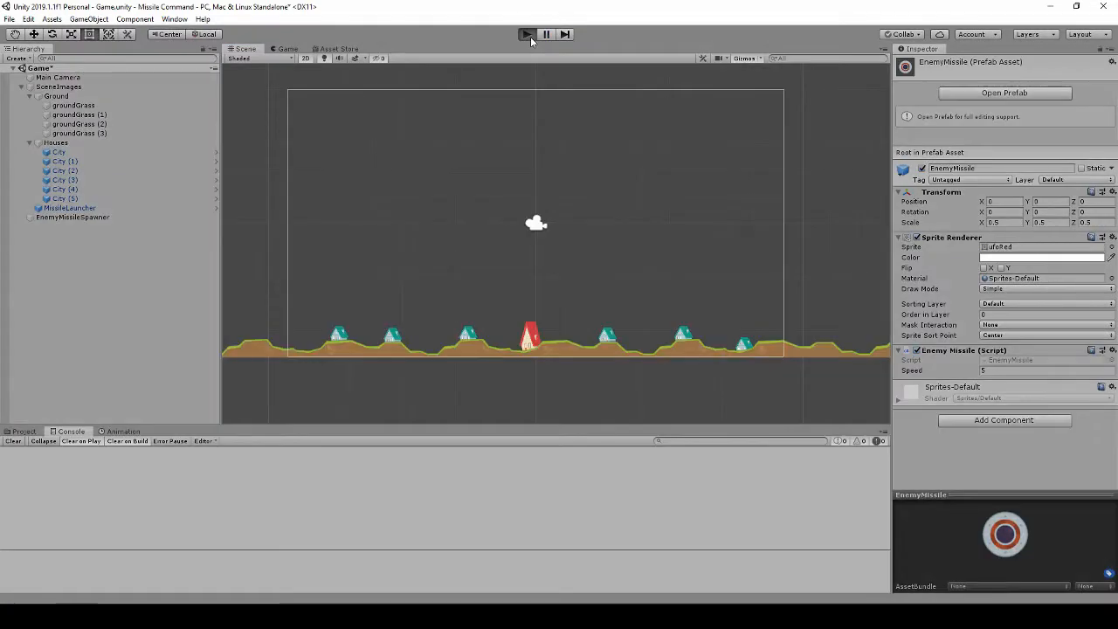
pyautogui.click(527, 35)
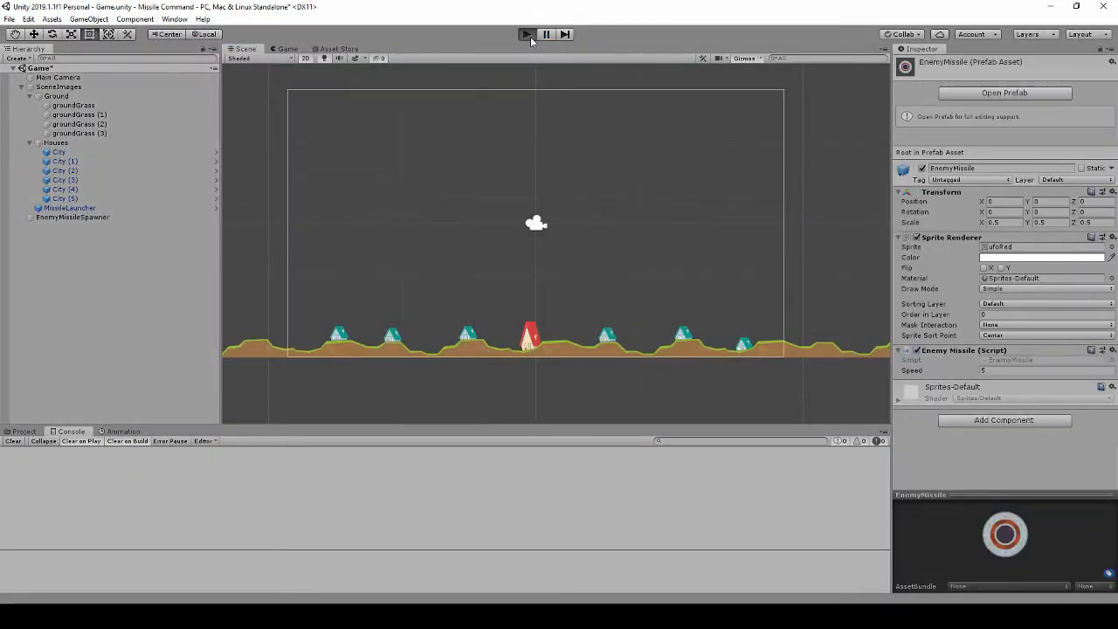
pyautogui.click(525, 35)
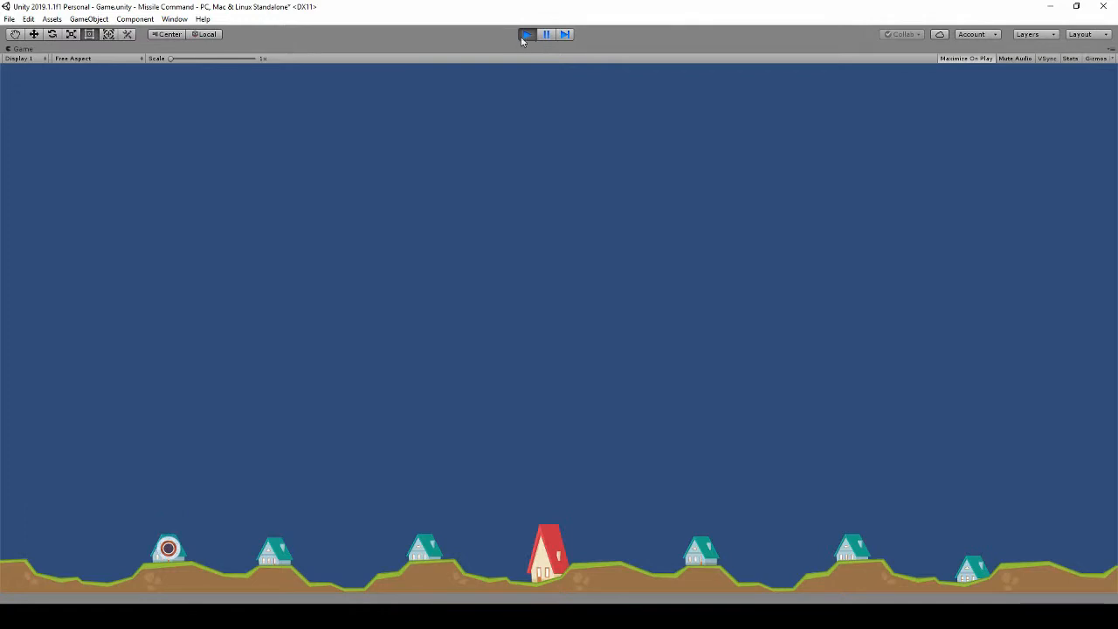
pyautogui.click(527, 35)
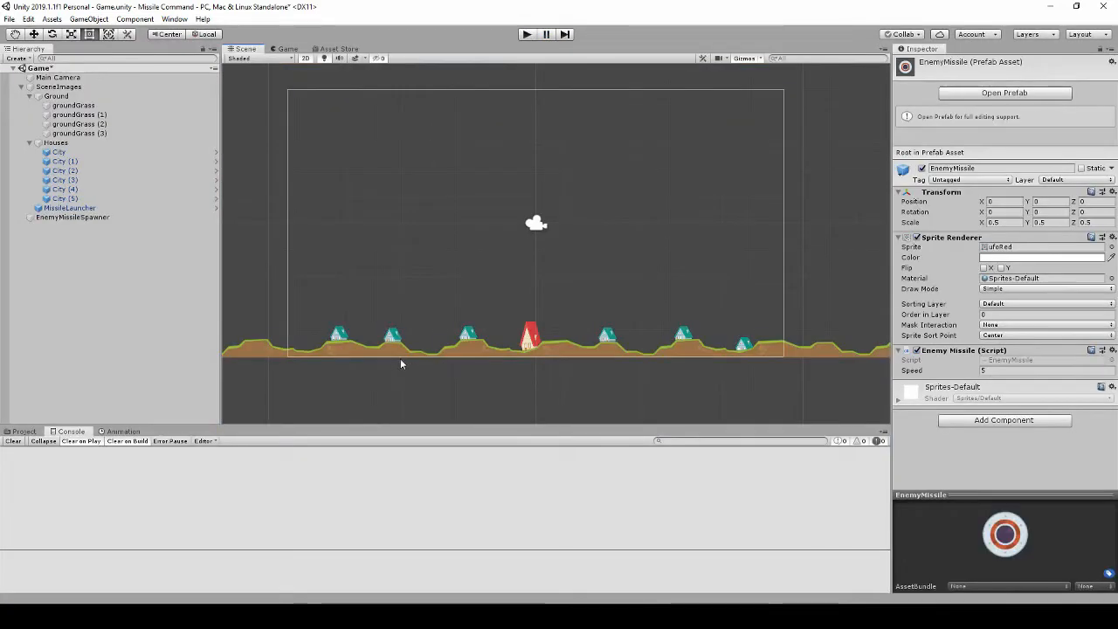